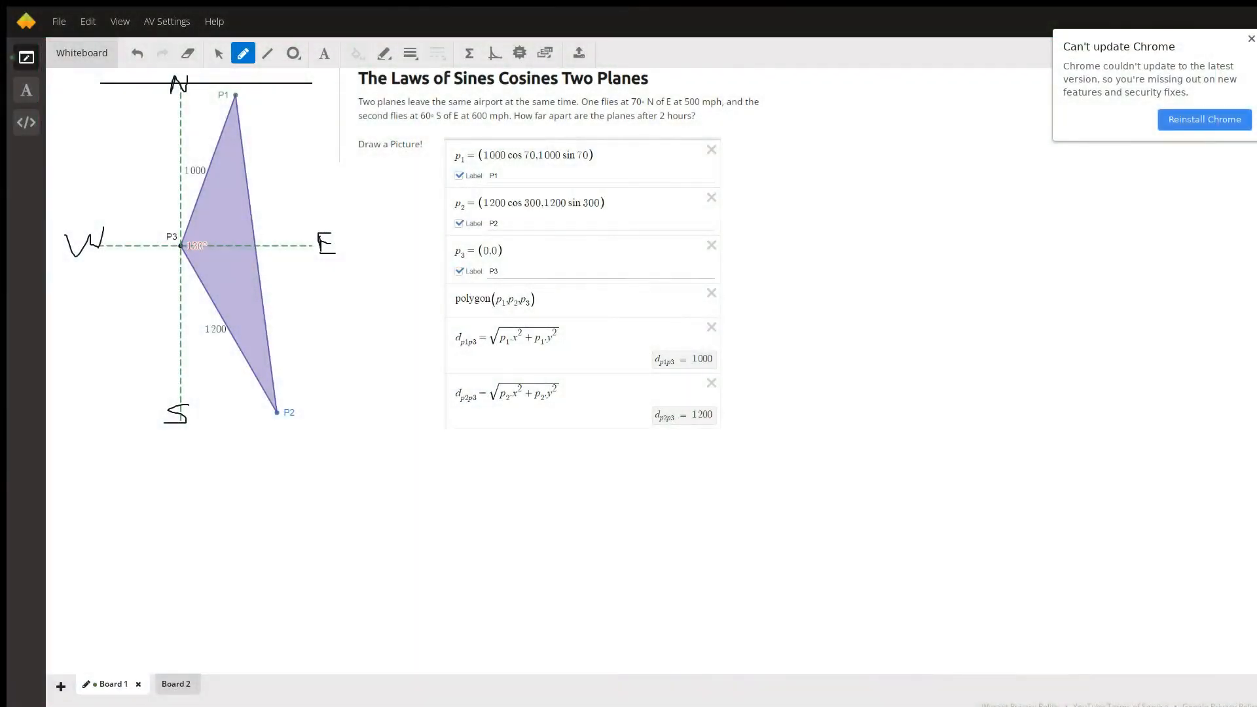
mouse_move(494, 52)
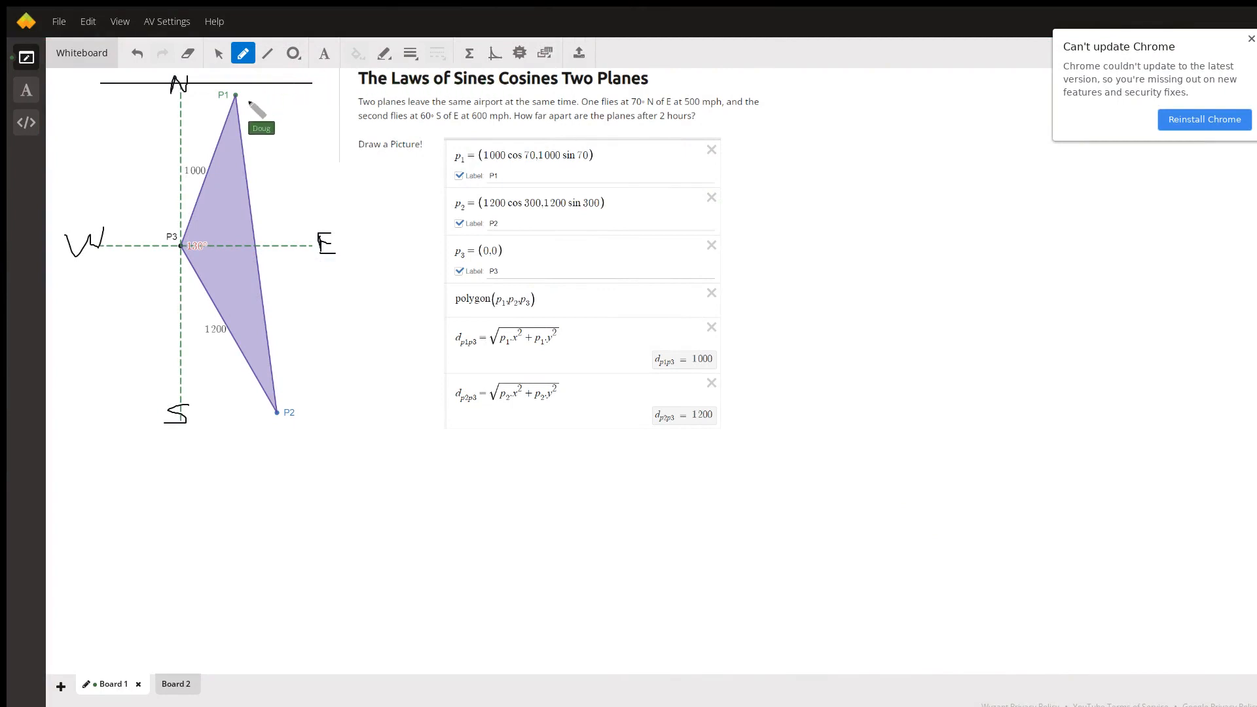
mouse_move(469, 91)
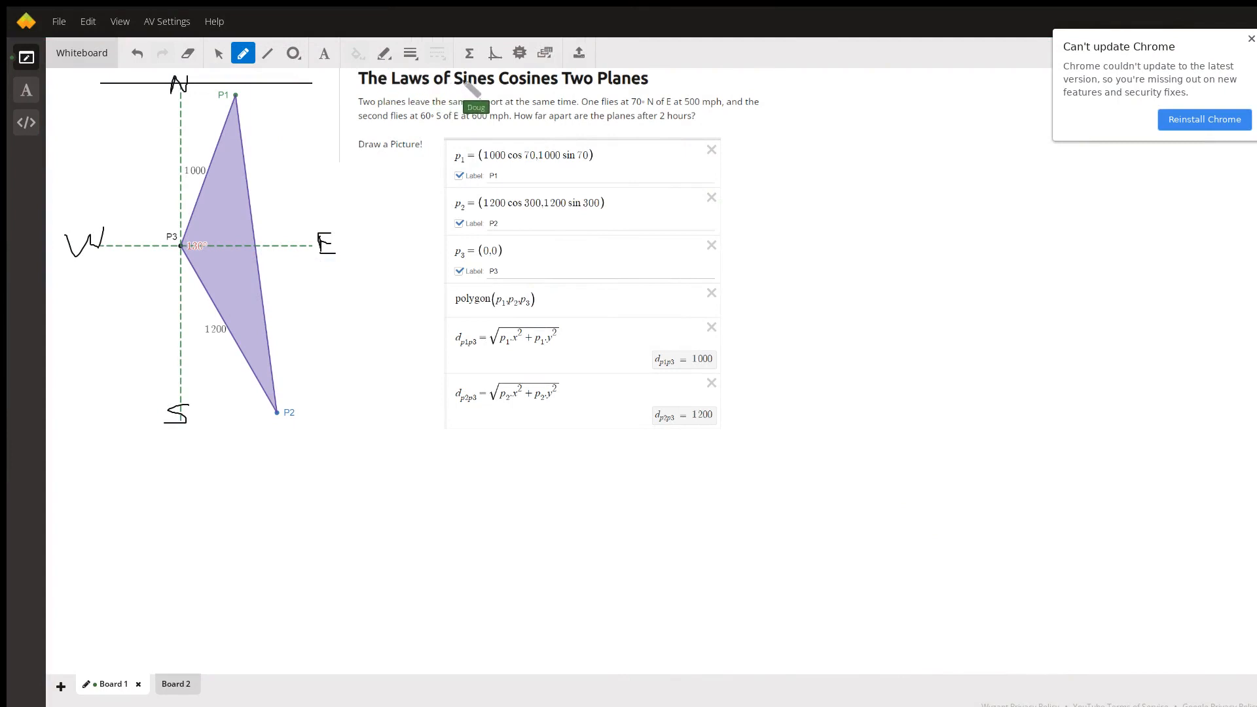
mouse_move(483, 105)
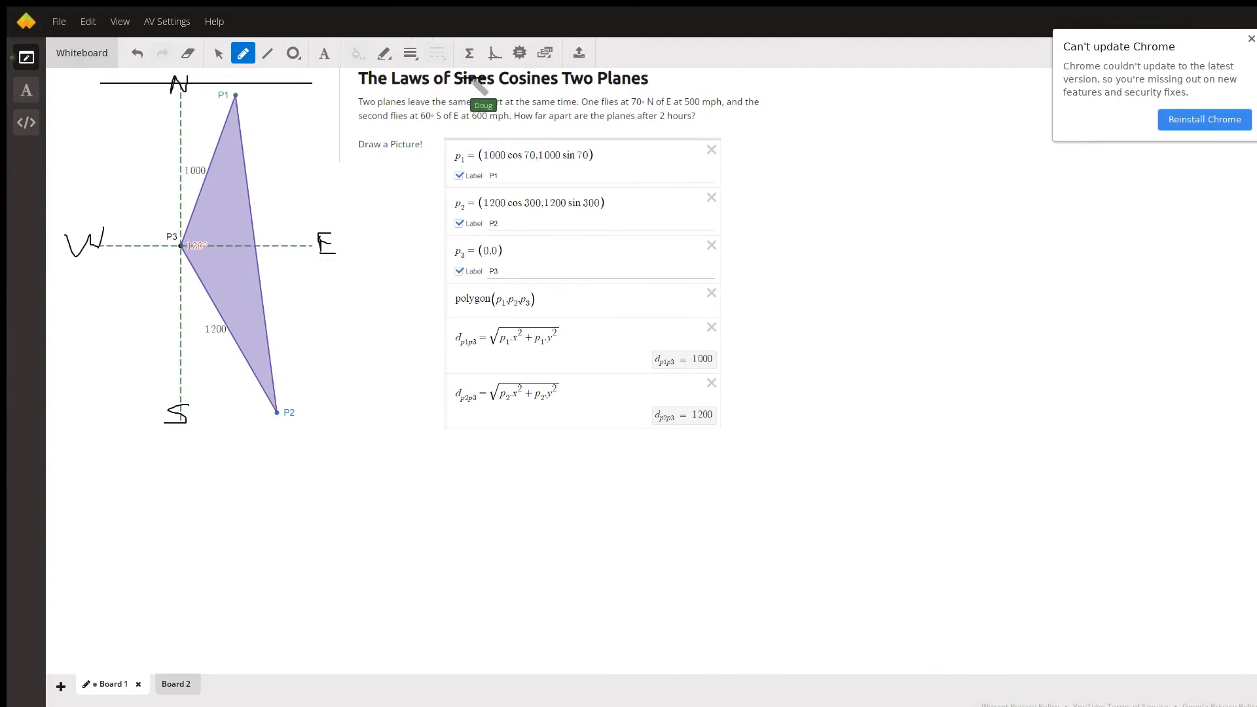
mouse_move(490, 108)
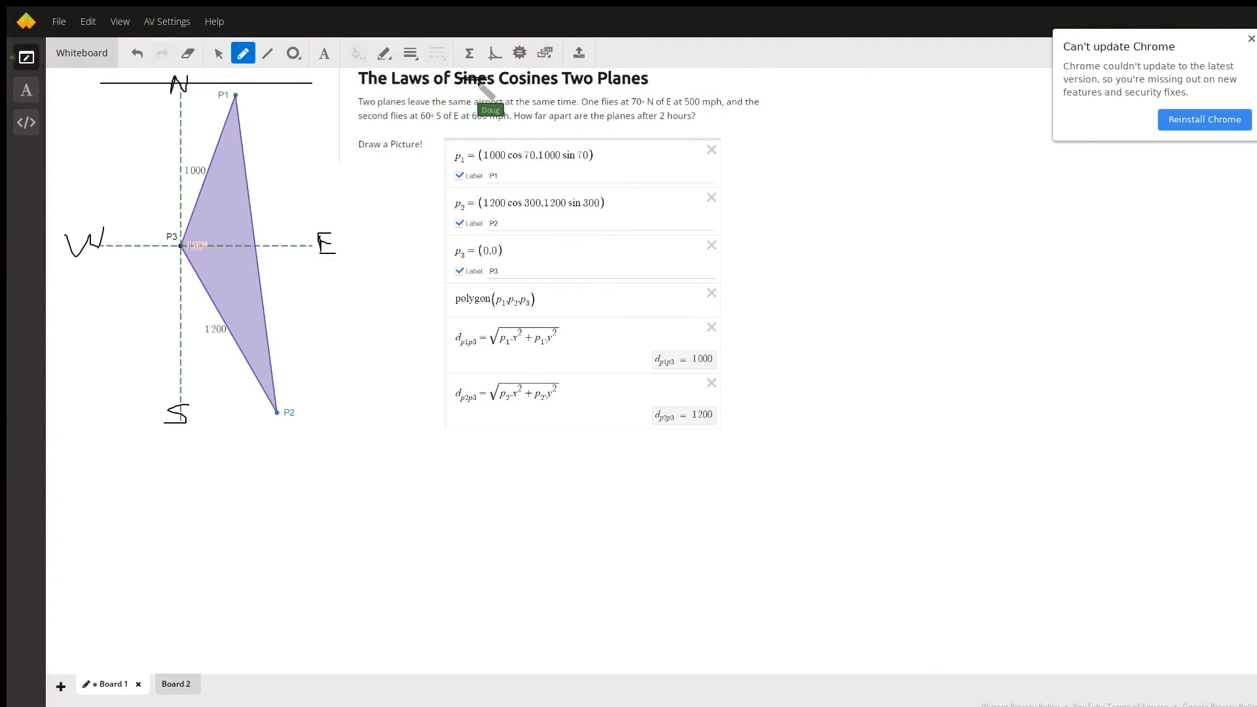
mouse_move(261, 136)
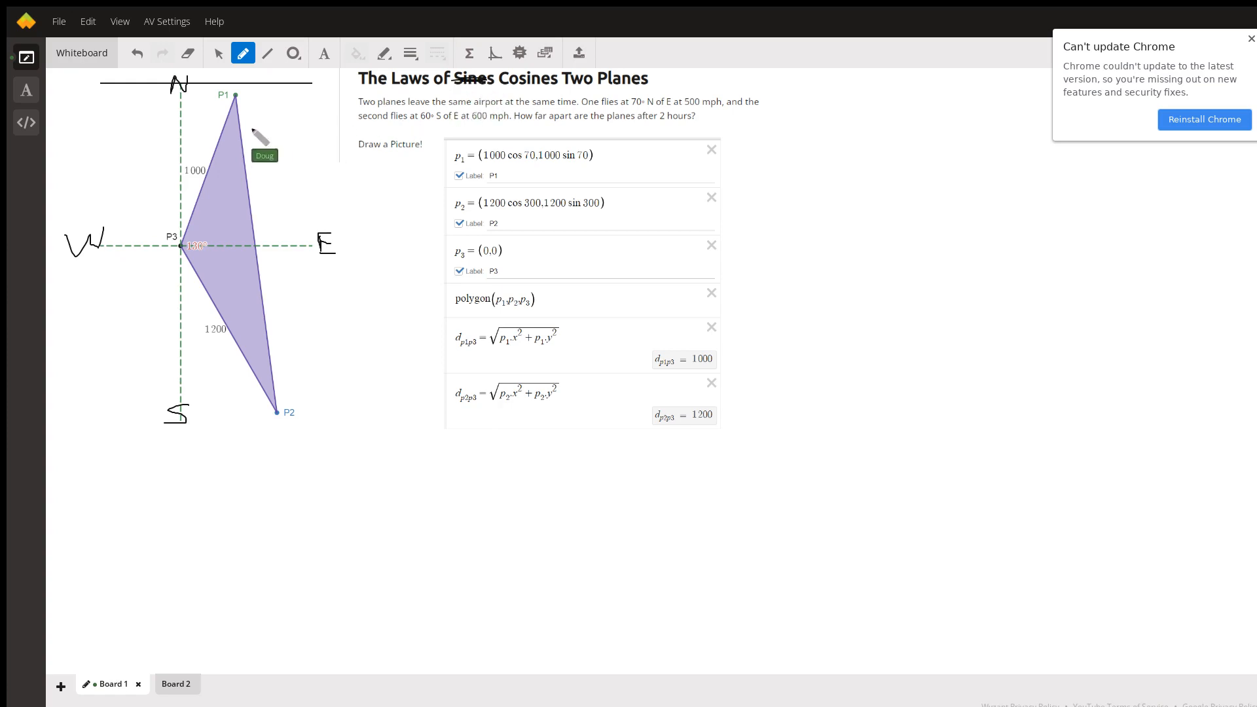
mouse_move(529, 112)
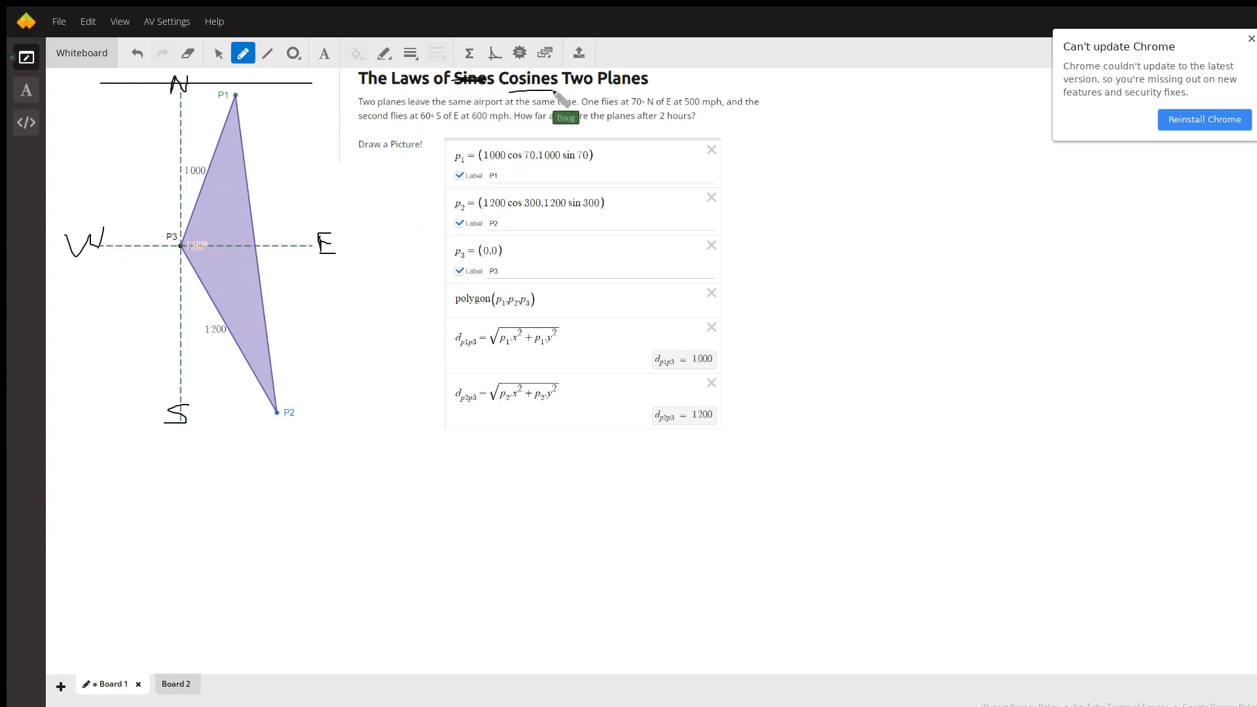
mouse_move(463, 200)
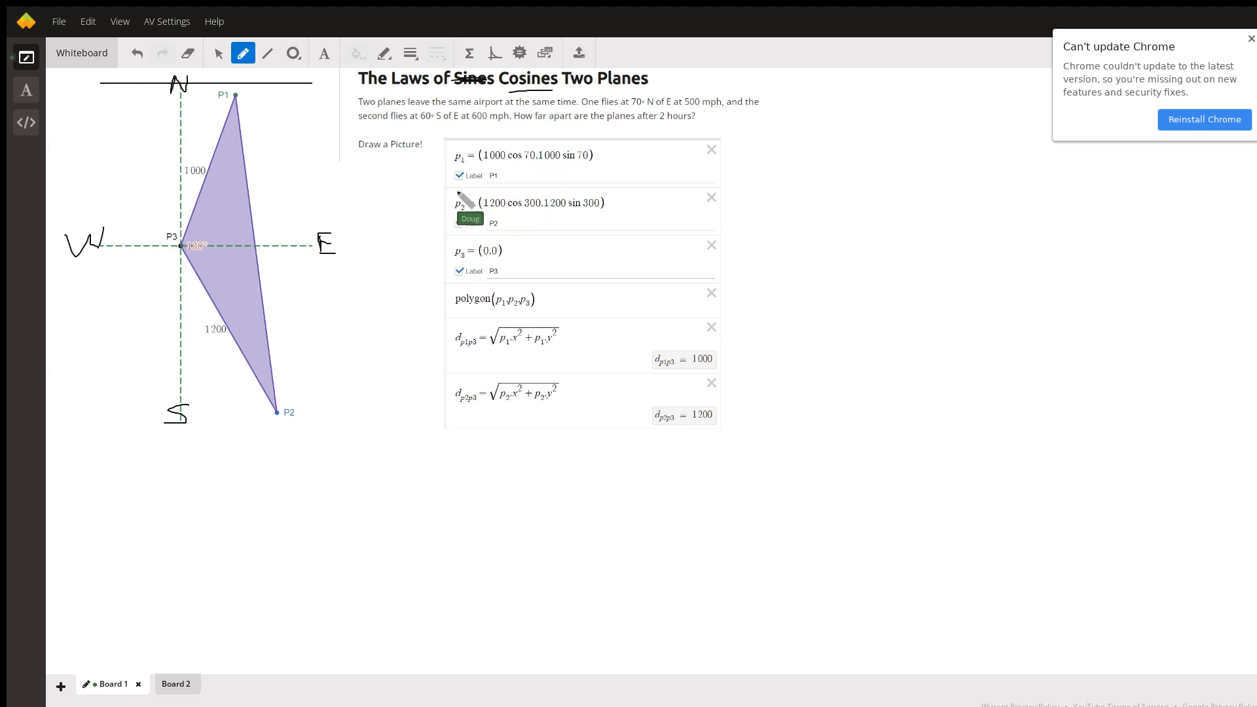
mouse_move(249, 245)
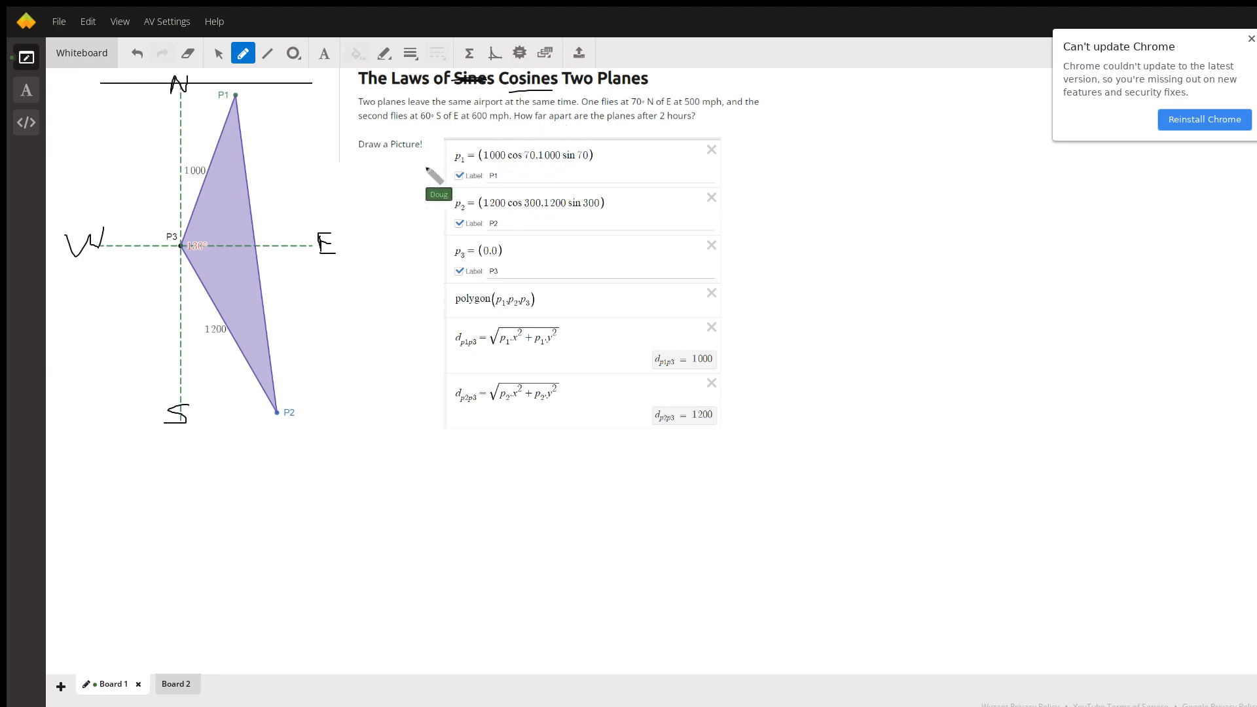
mouse_move(195, 235)
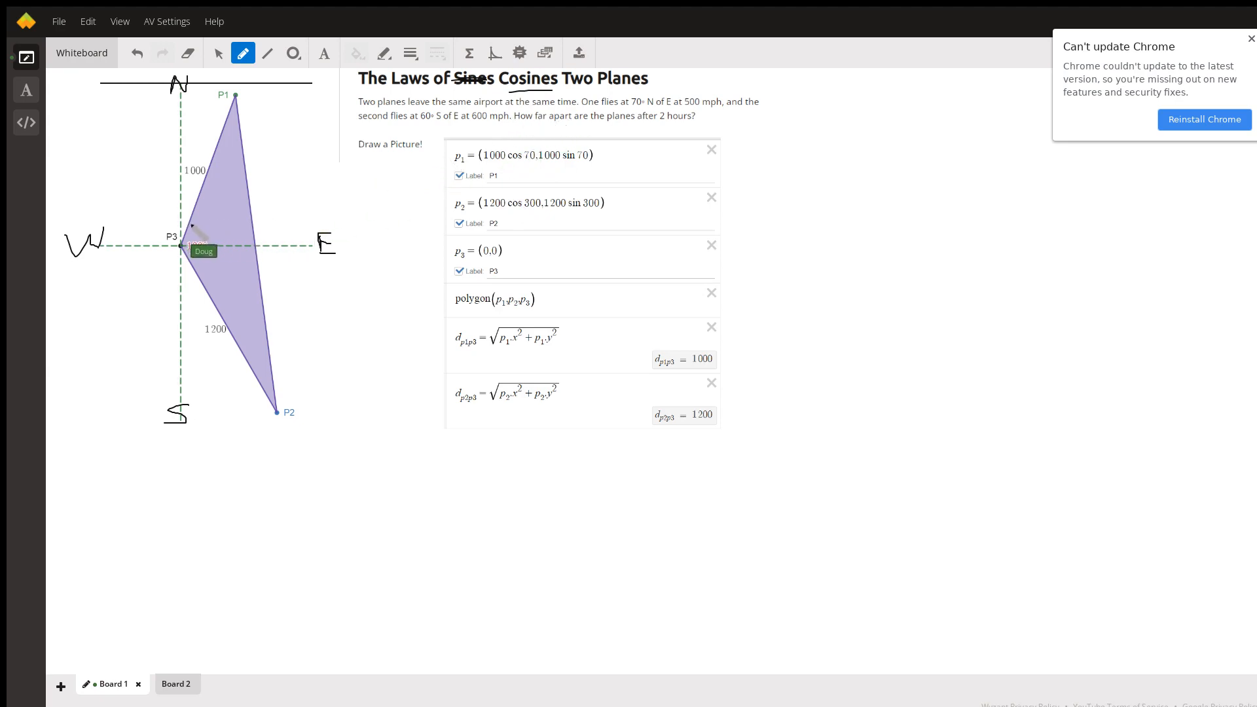
mouse_move(612, 120)
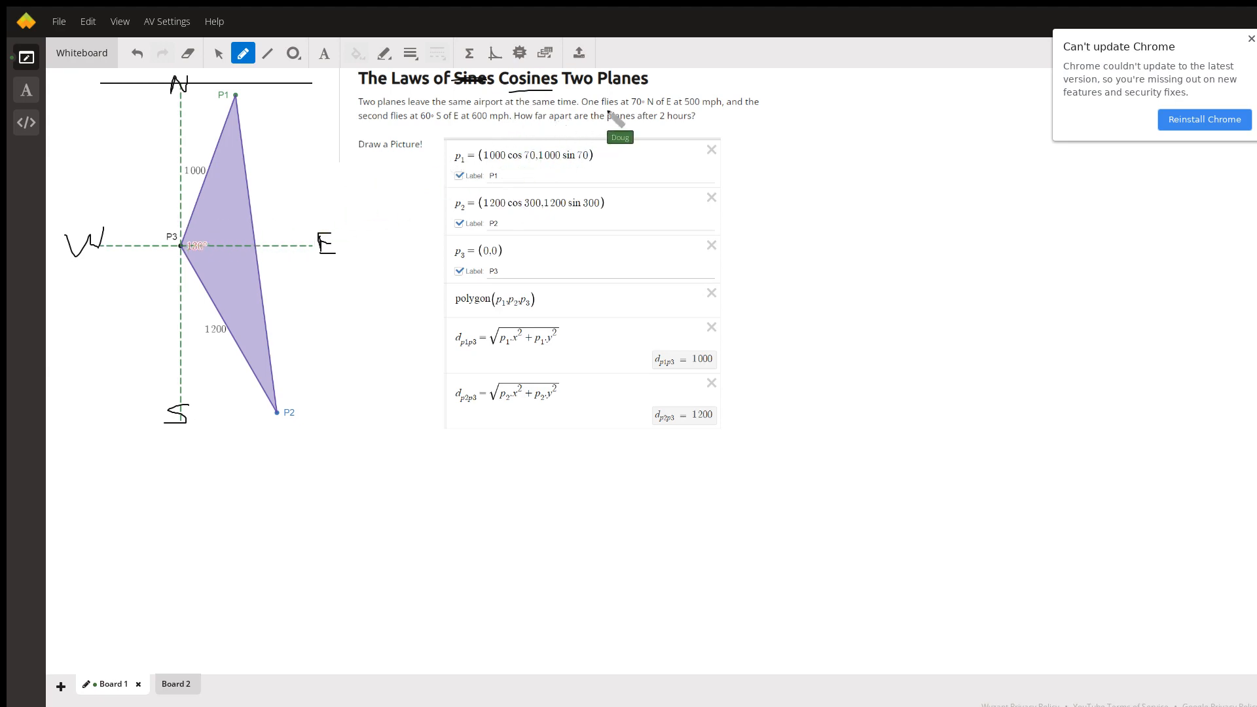
mouse_move(233, 241)
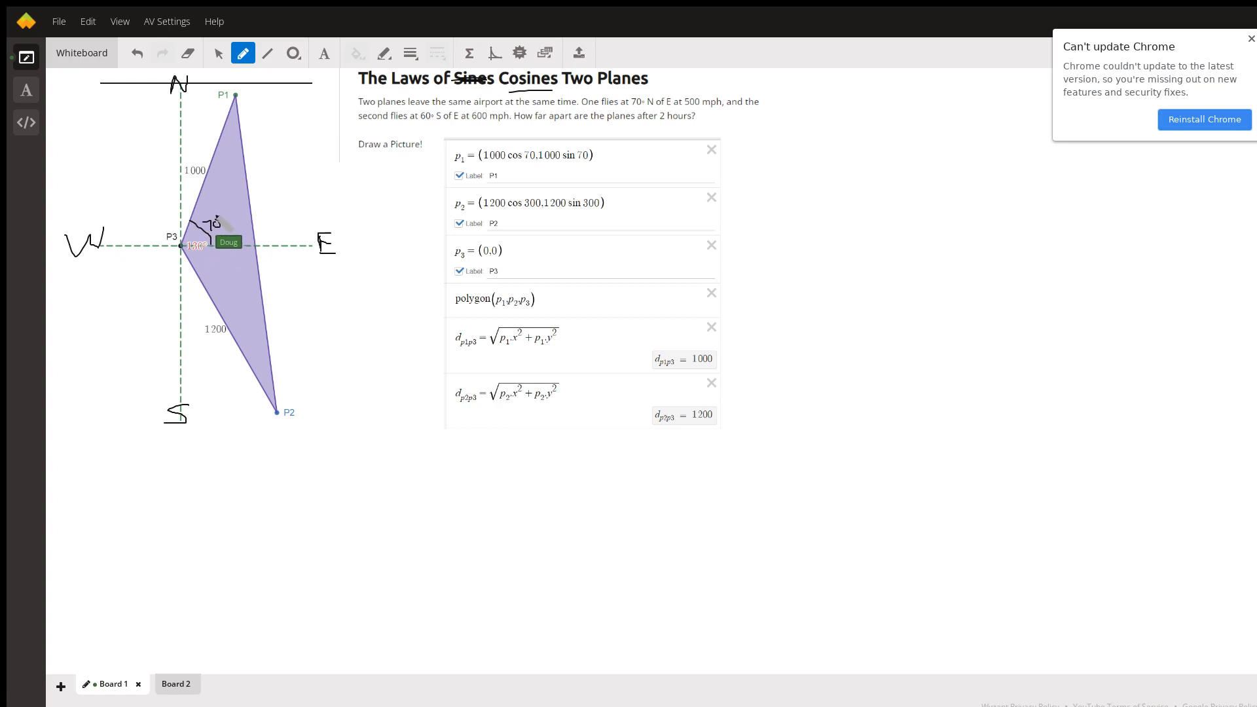
mouse_move(658, 125)
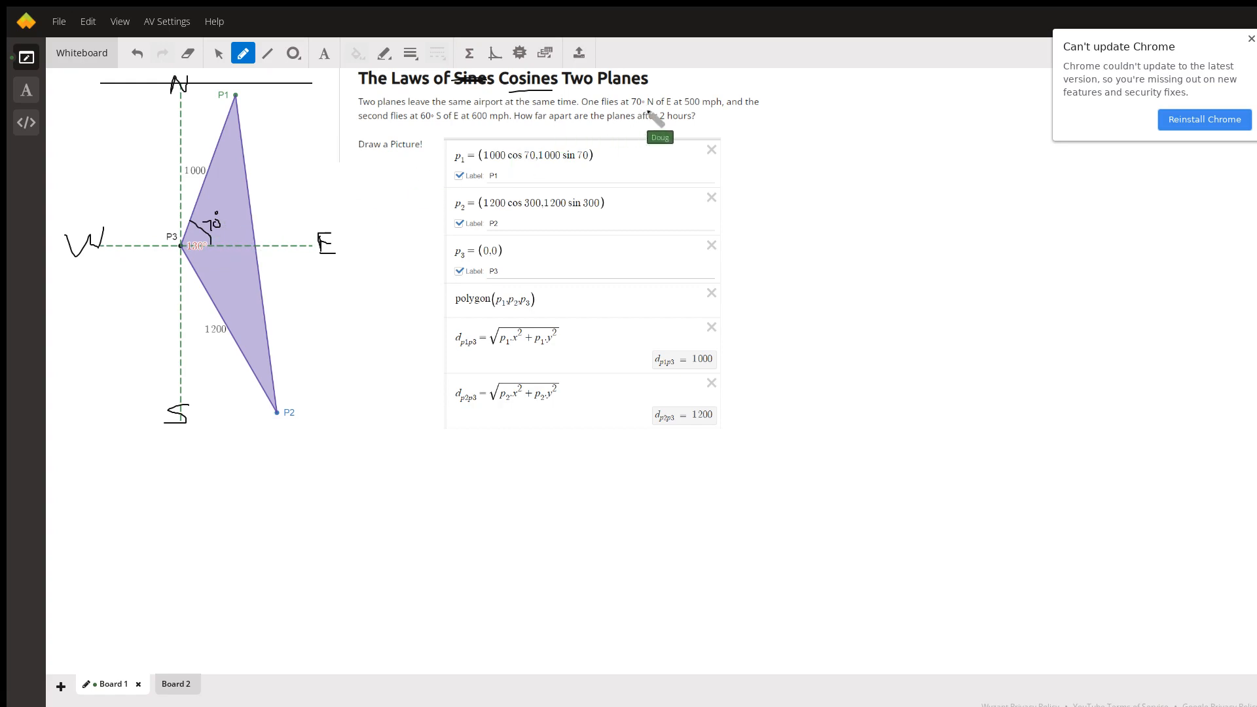
mouse_move(450, 132)
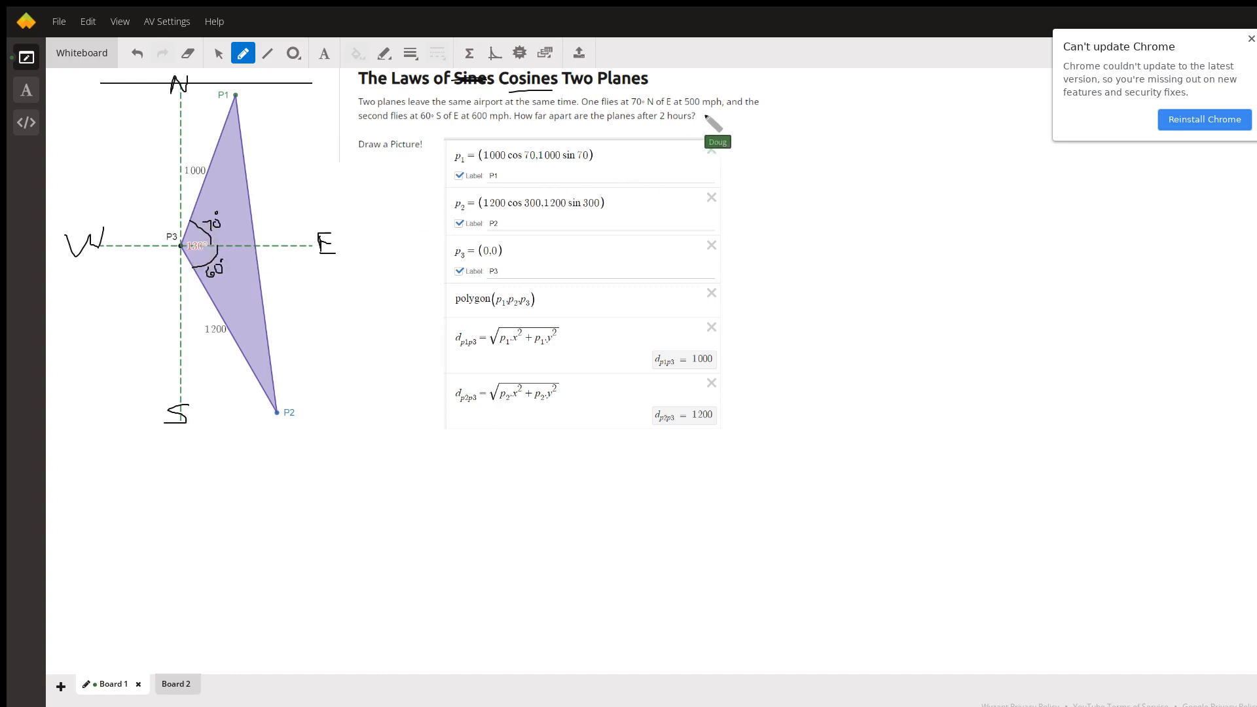
mouse_move(617, 128)
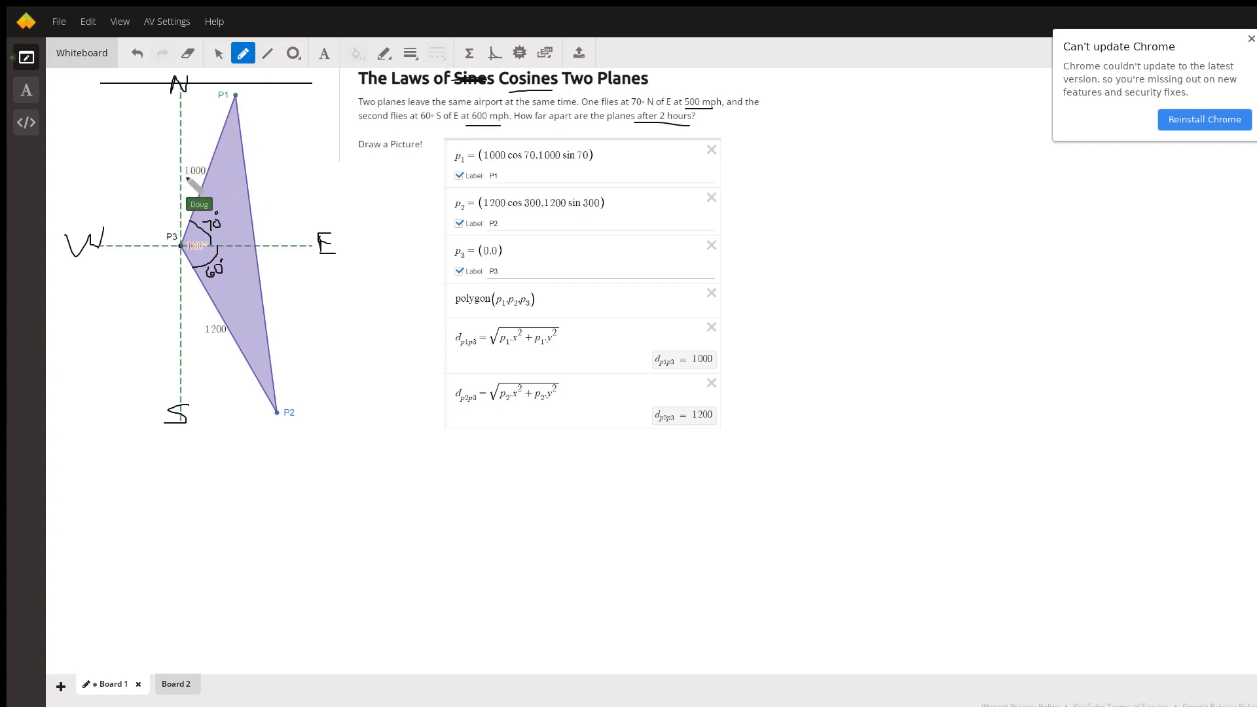
mouse_move(184, 313)
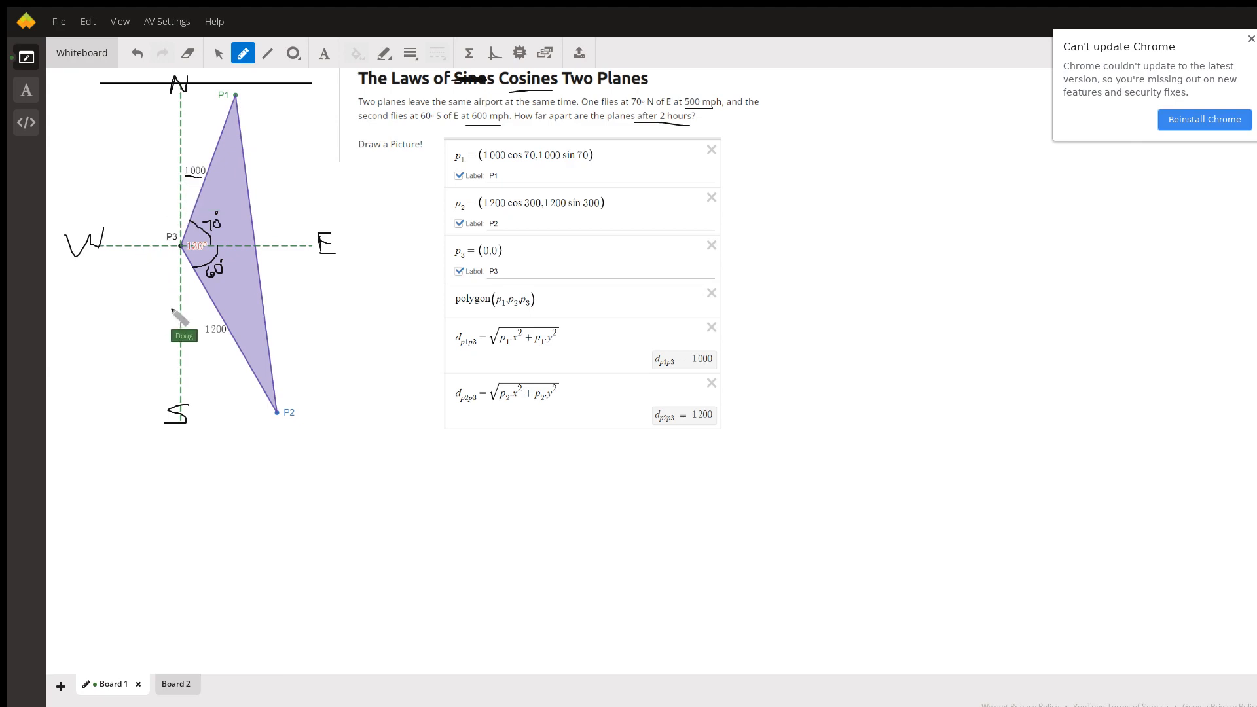
mouse_move(212, 348)
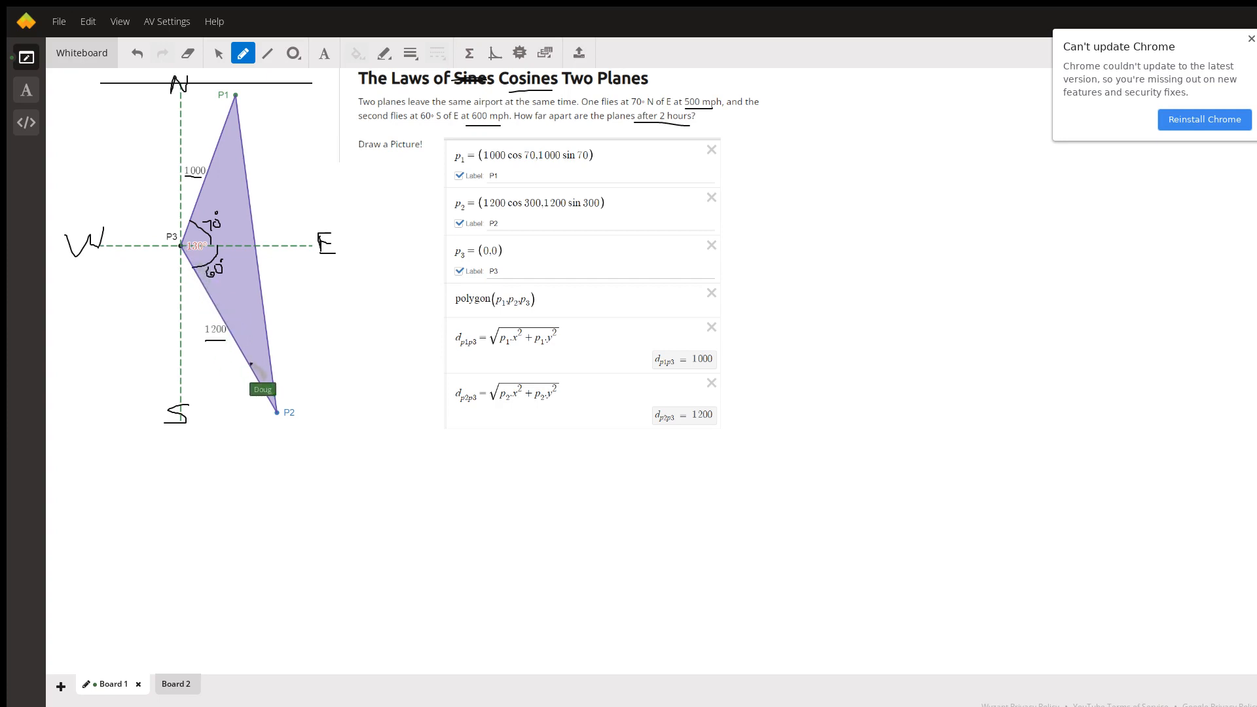
mouse_move(719, 207)
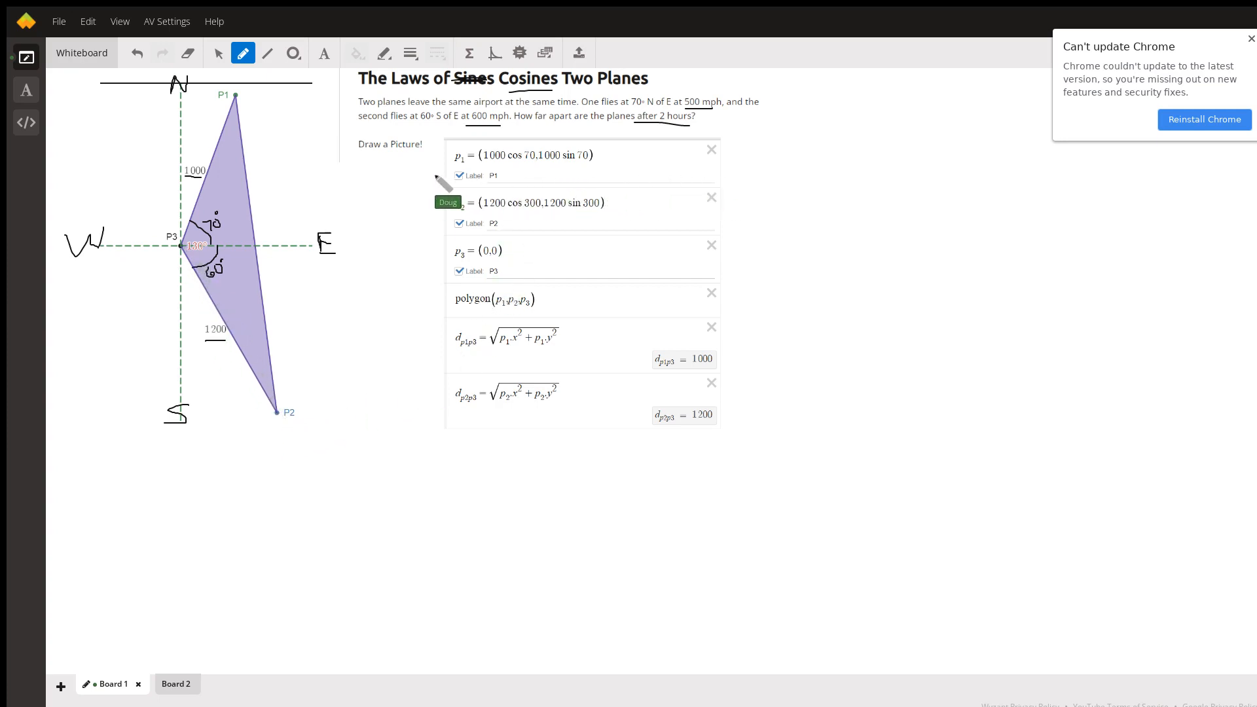
mouse_move(256, 109)
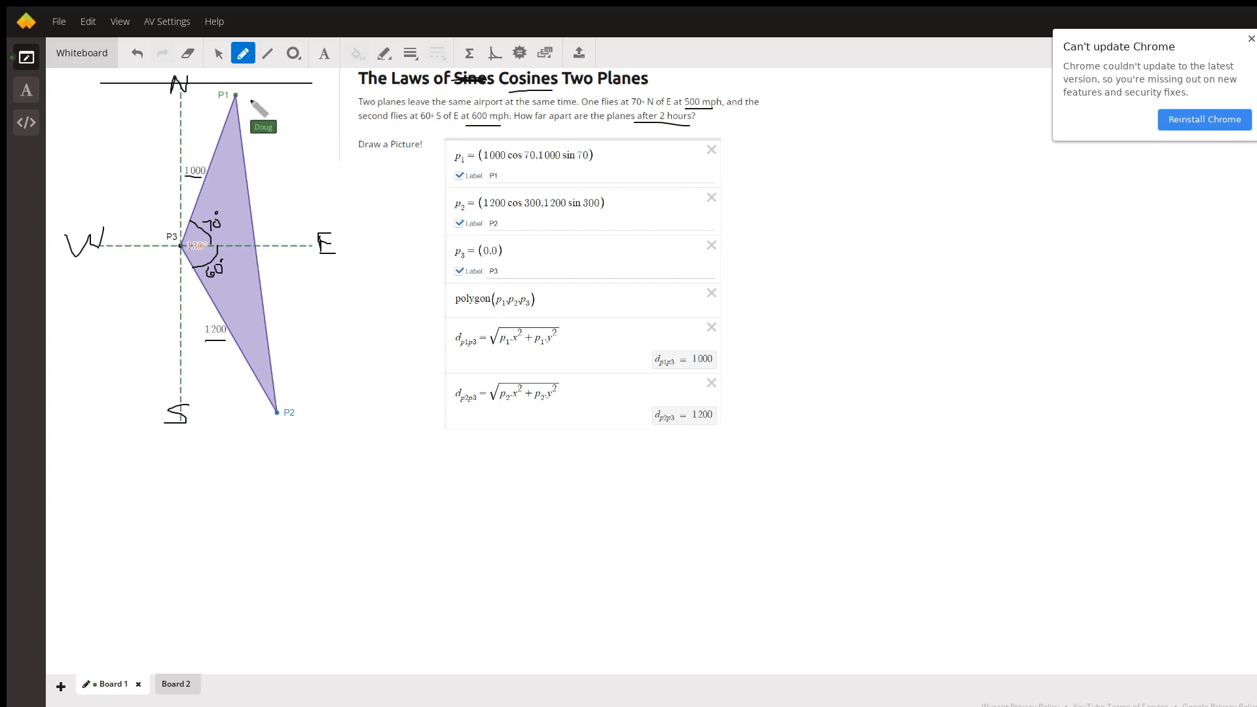
mouse_move(434, 237)
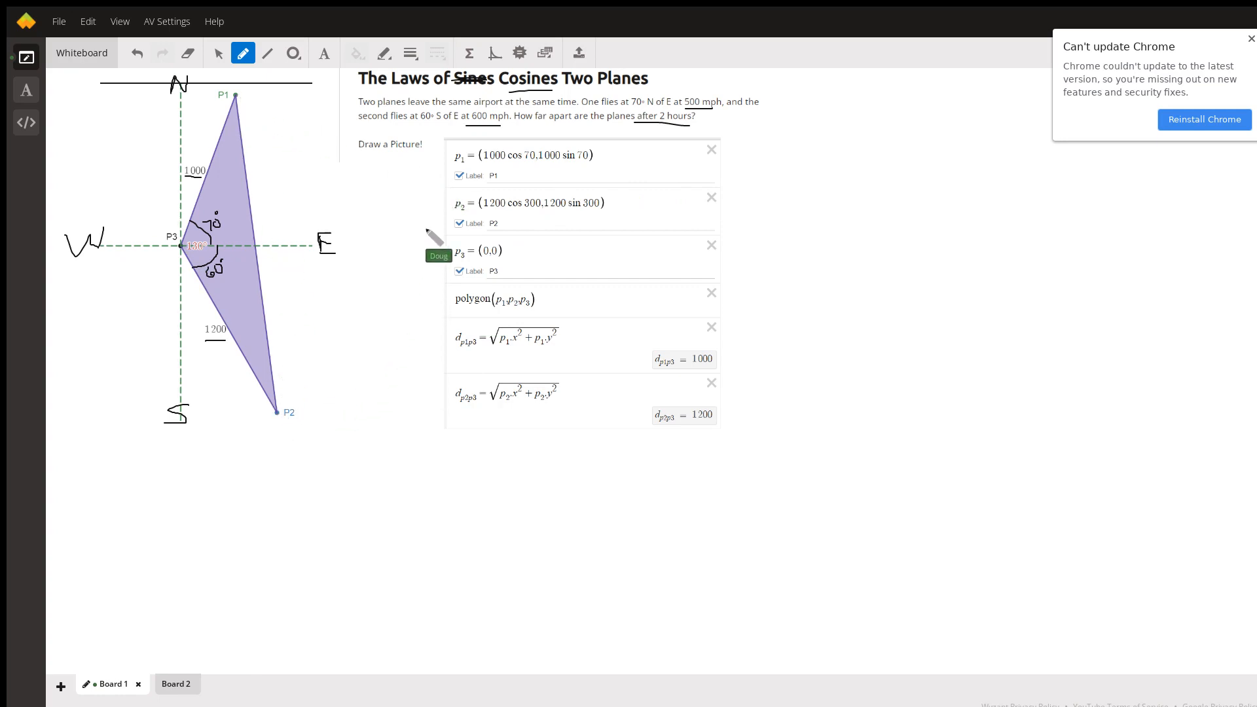
mouse_move(288, 137)
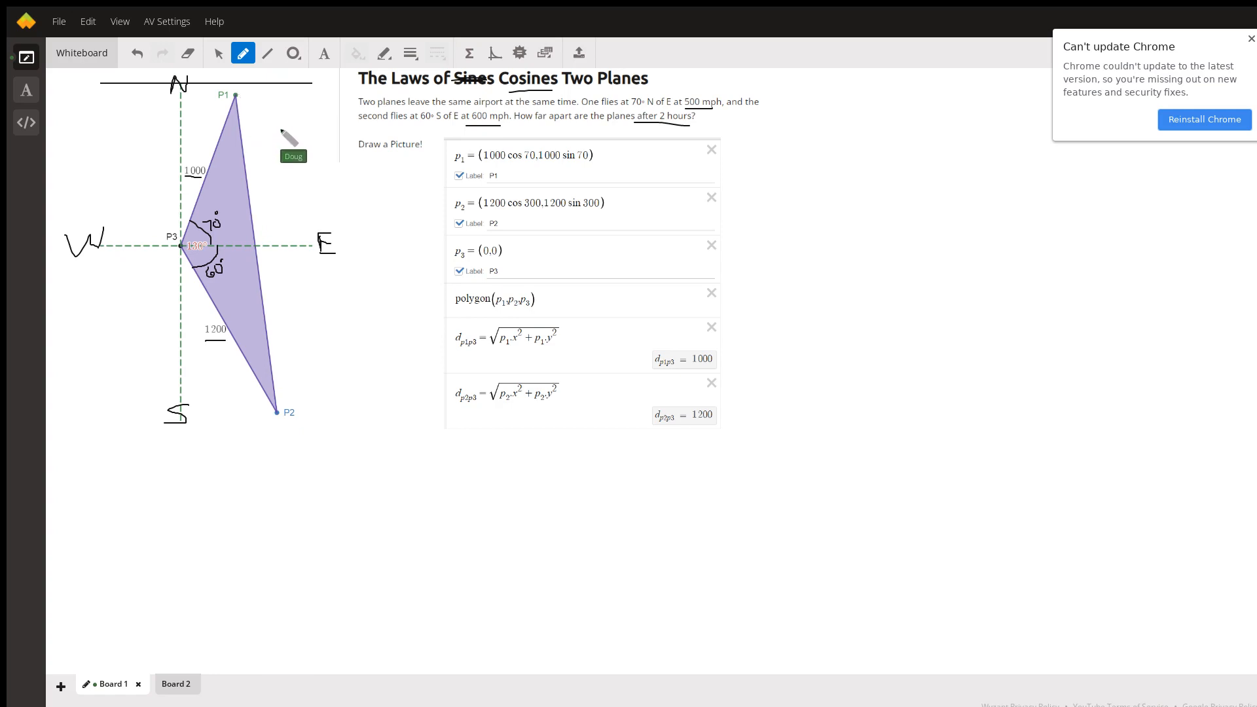
mouse_move(494, 177)
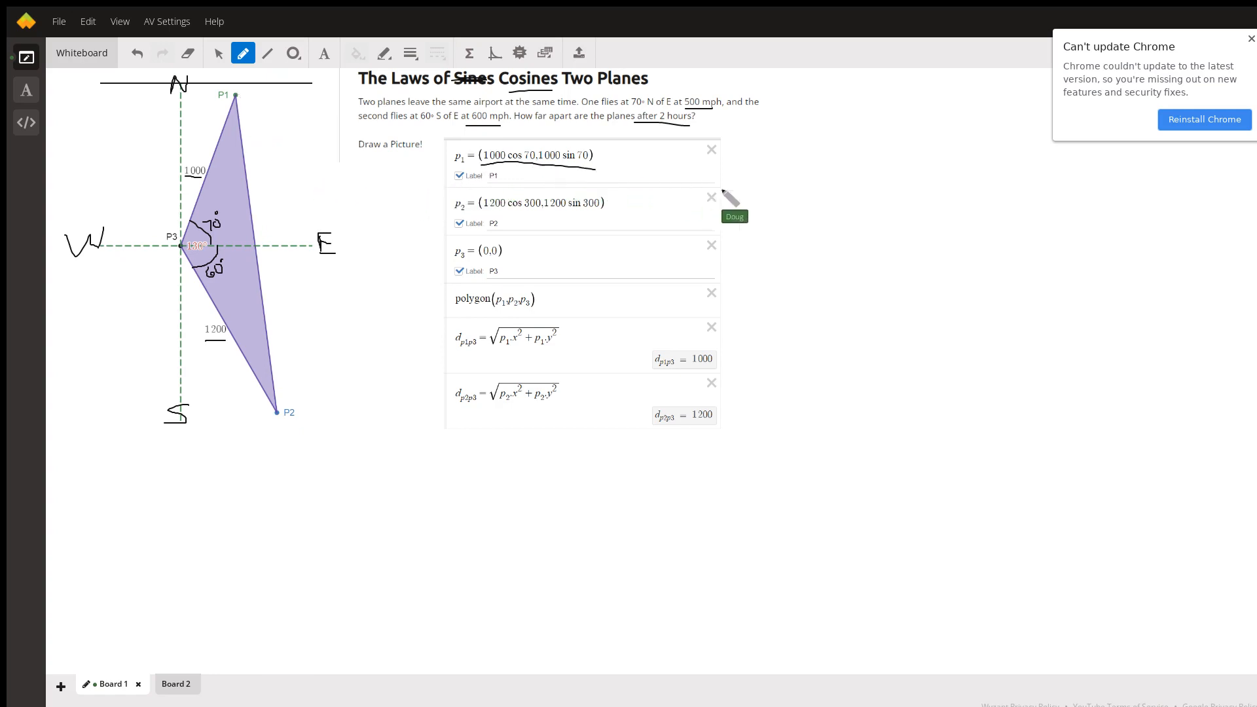
mouse_move(497, 175)
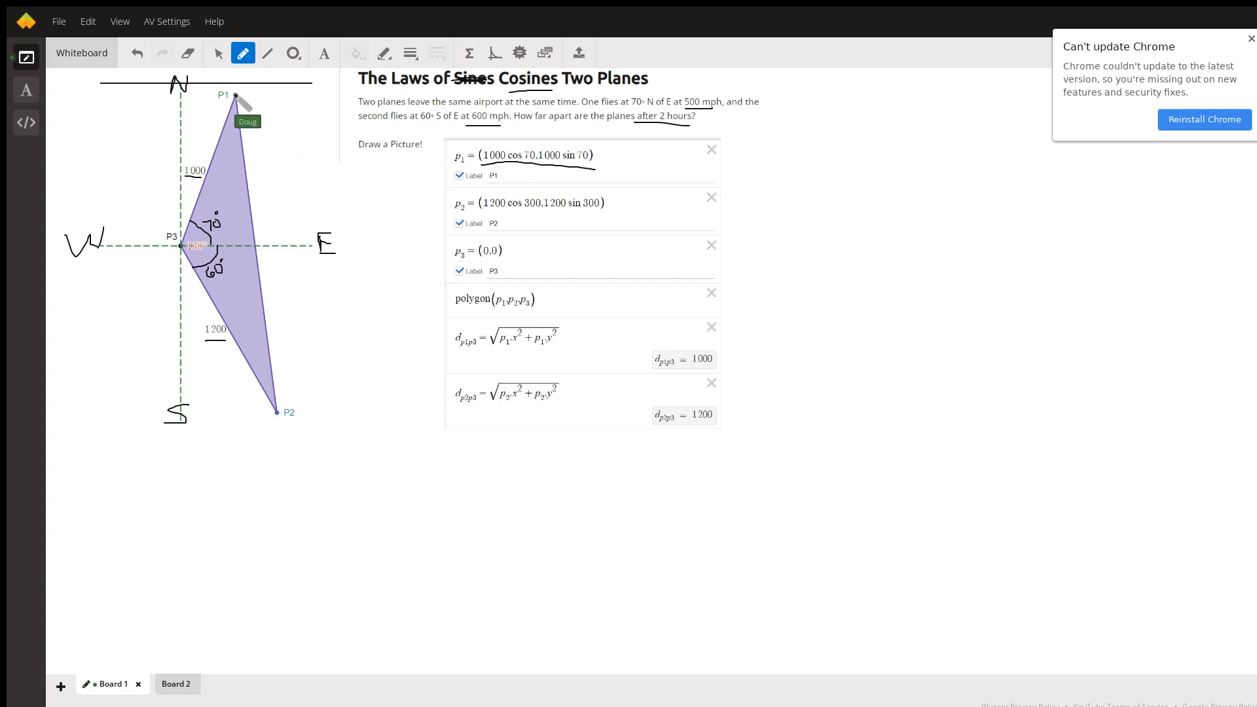
mouse_move(537, 173)
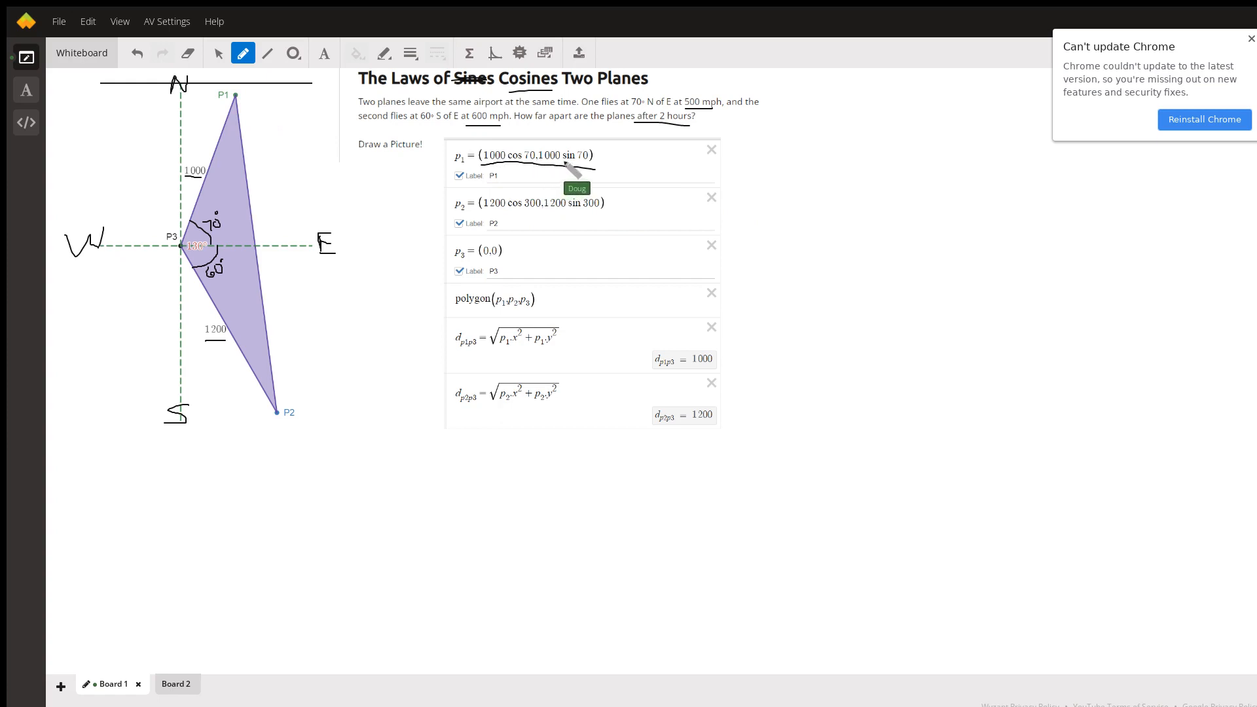
mouse_move(559, 212)
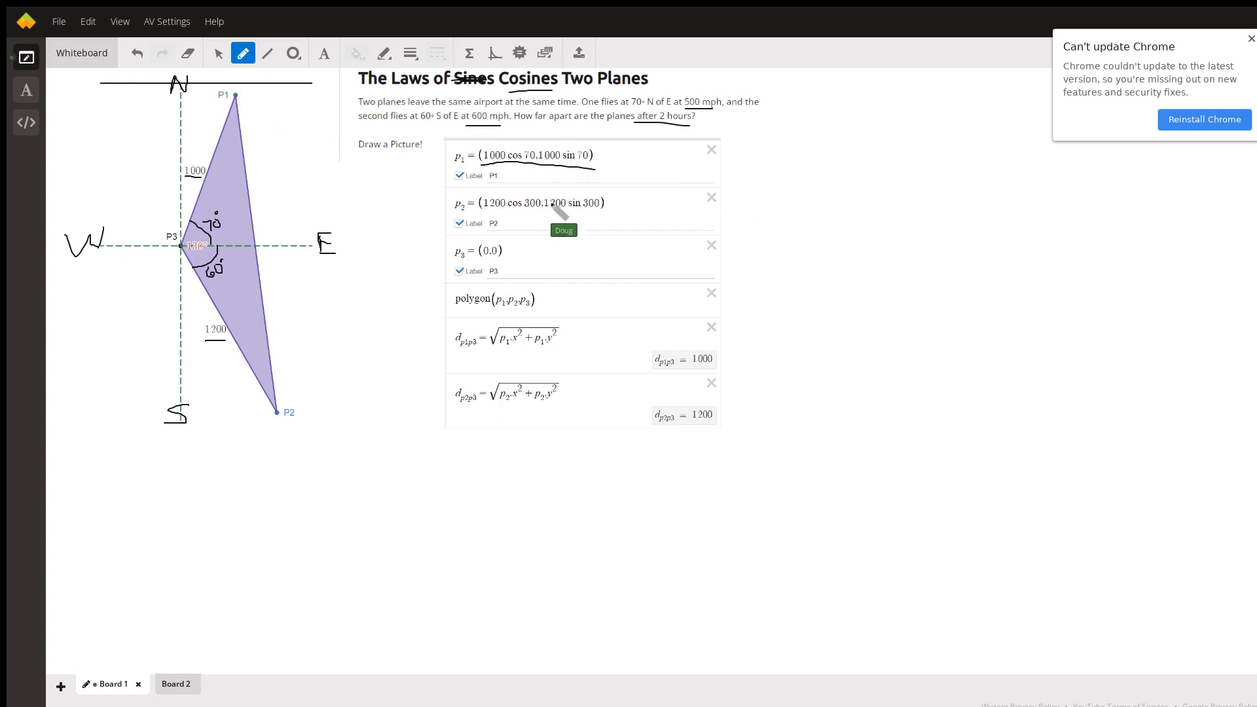
mouse_move(313, 268)
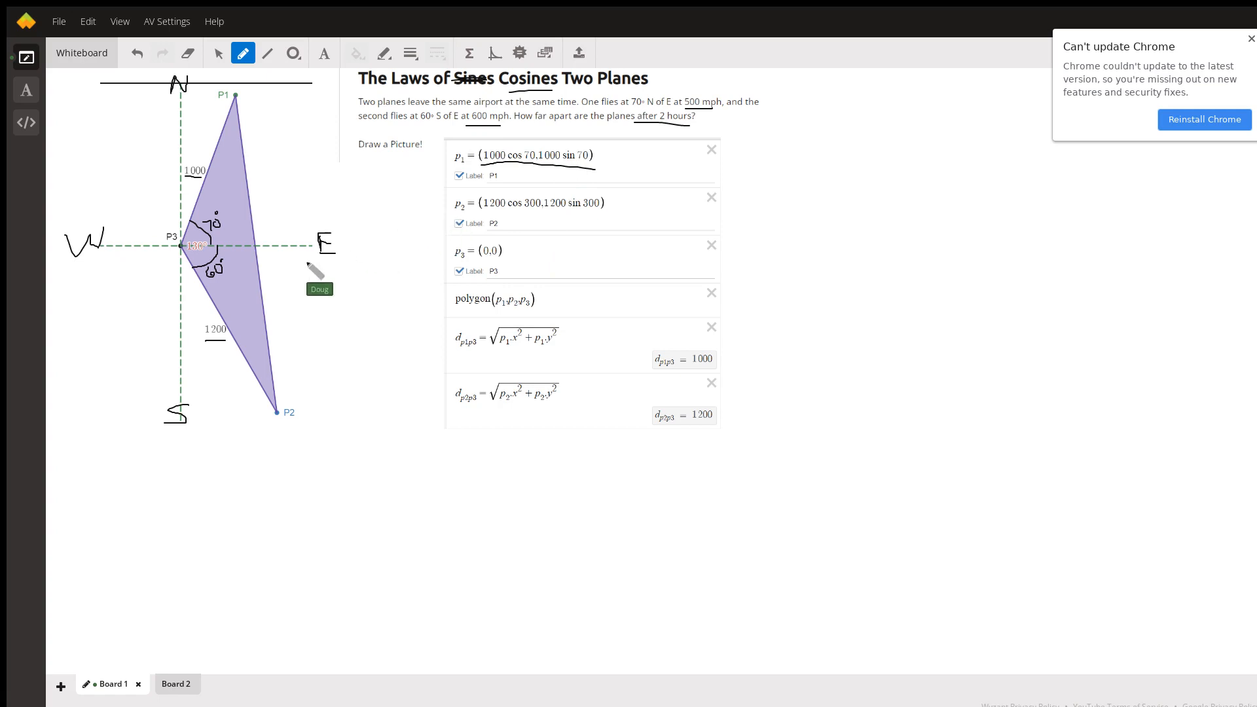
mouse_move(216, 277)
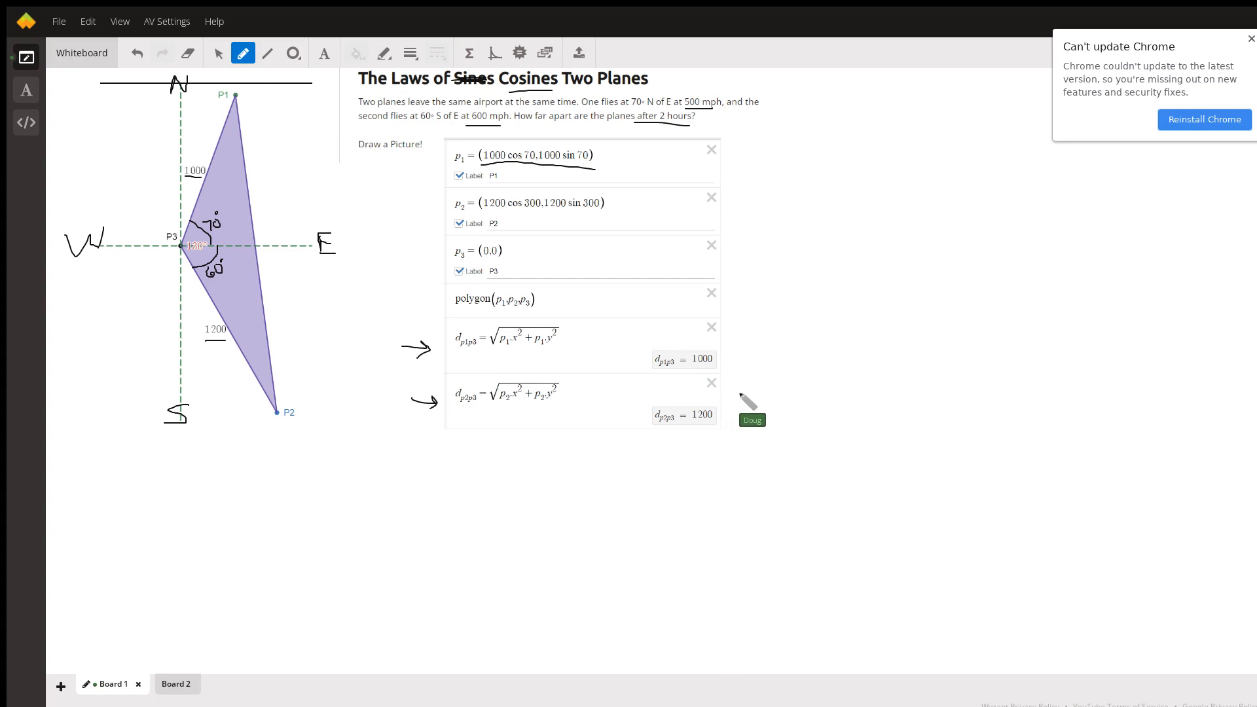
mouse_move(332, 298)
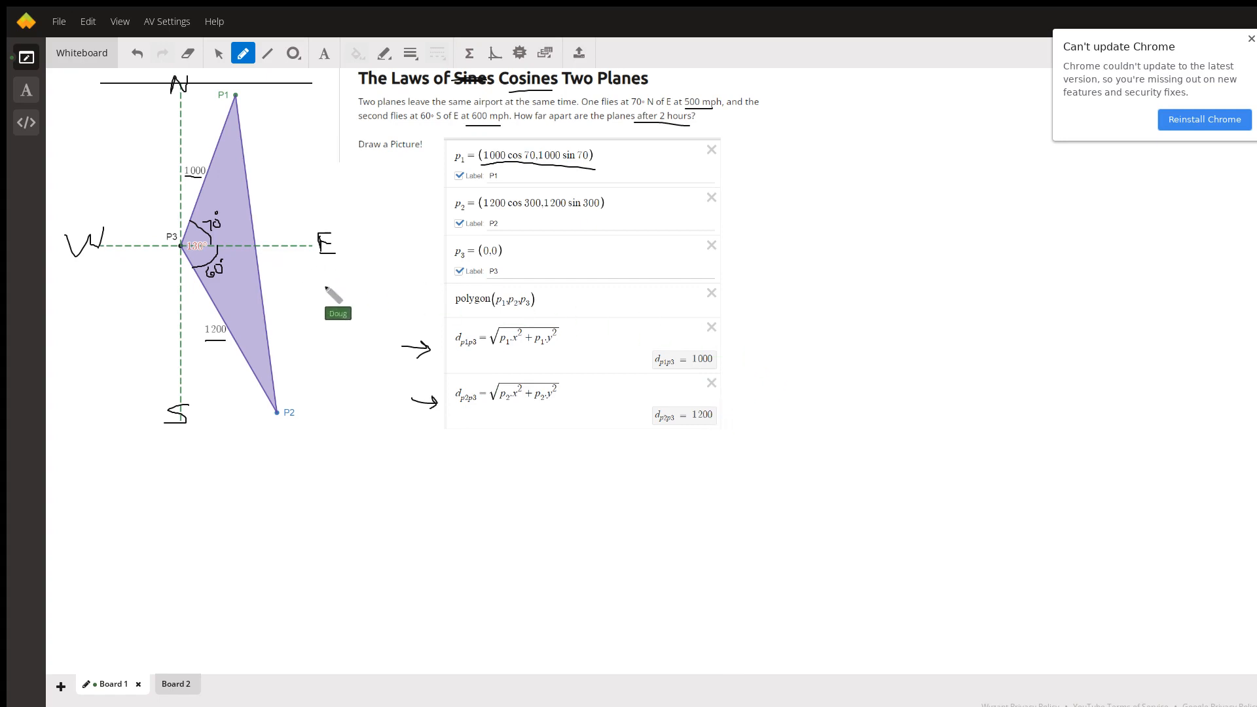
mouse_move(514, 351)
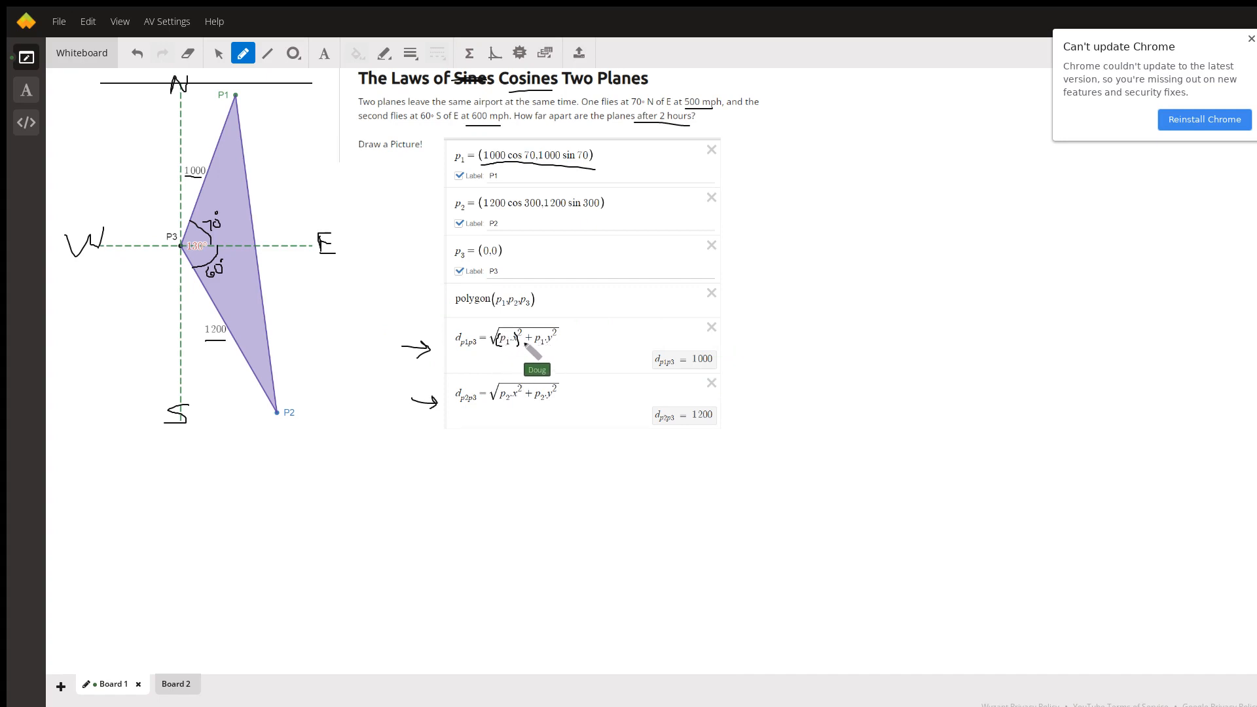
mouse_move(273, 245)
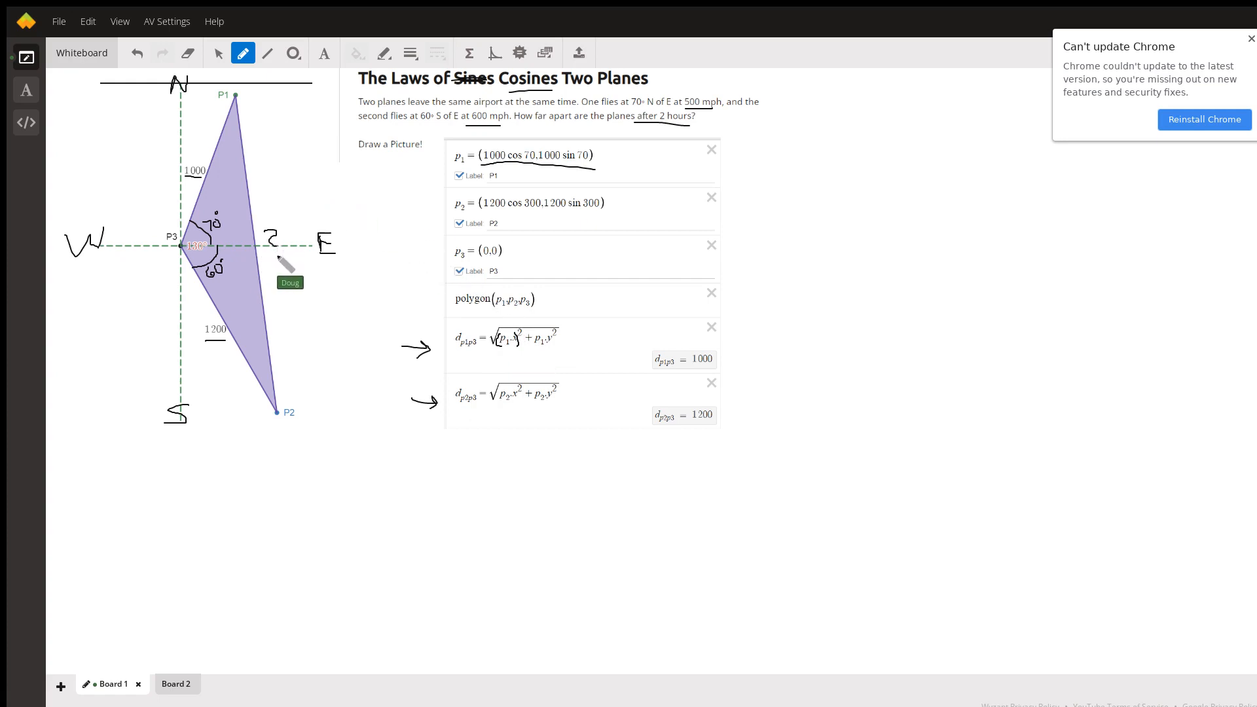
mouse_move(341, 249)
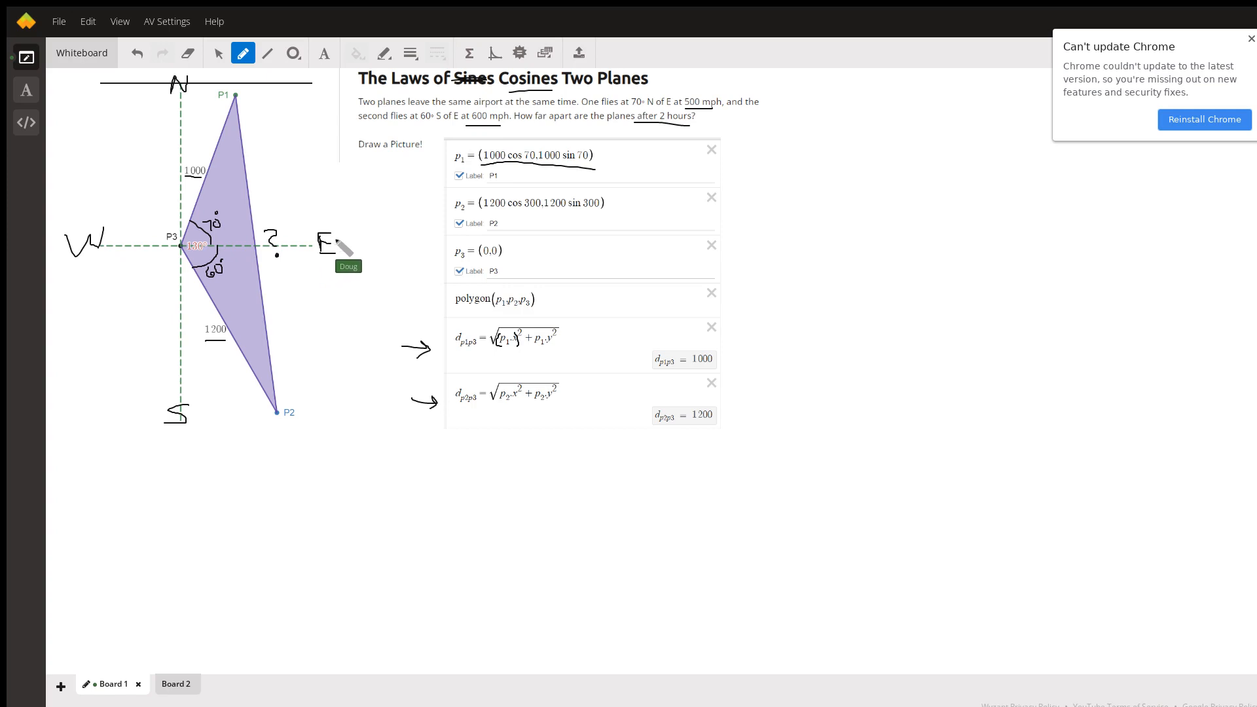
mouse_move(341, 224)
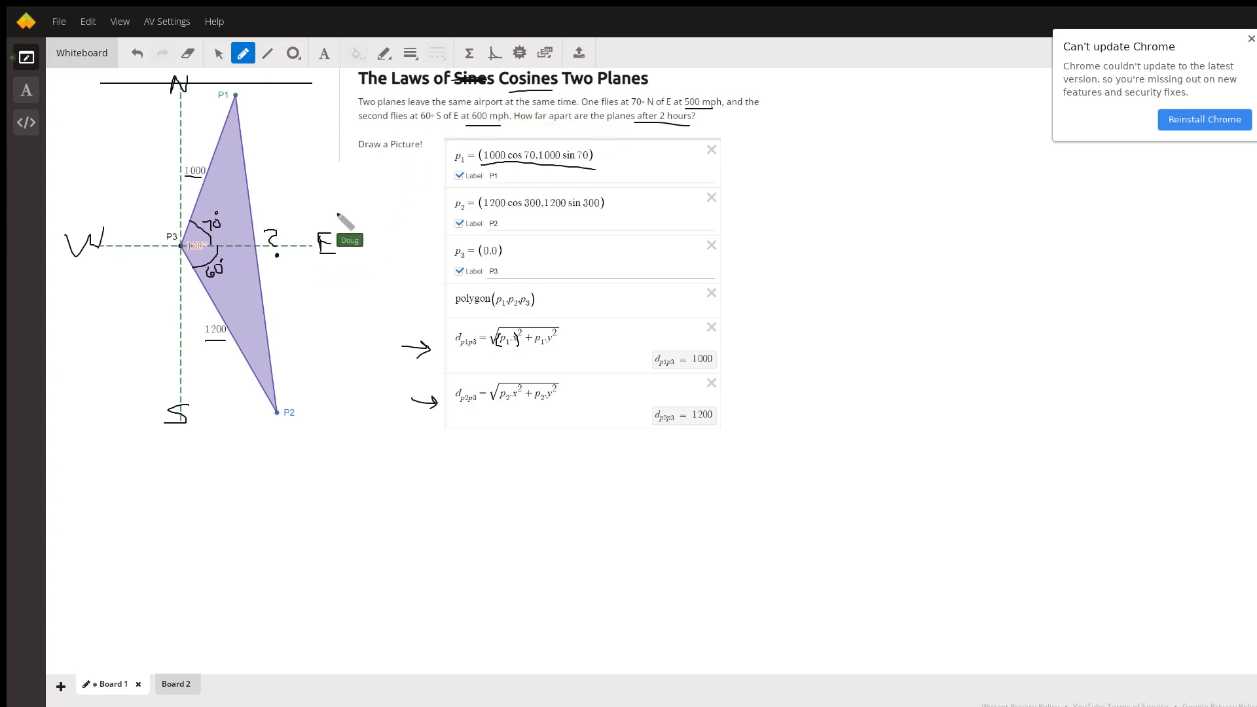
mouse_move(228, 251)
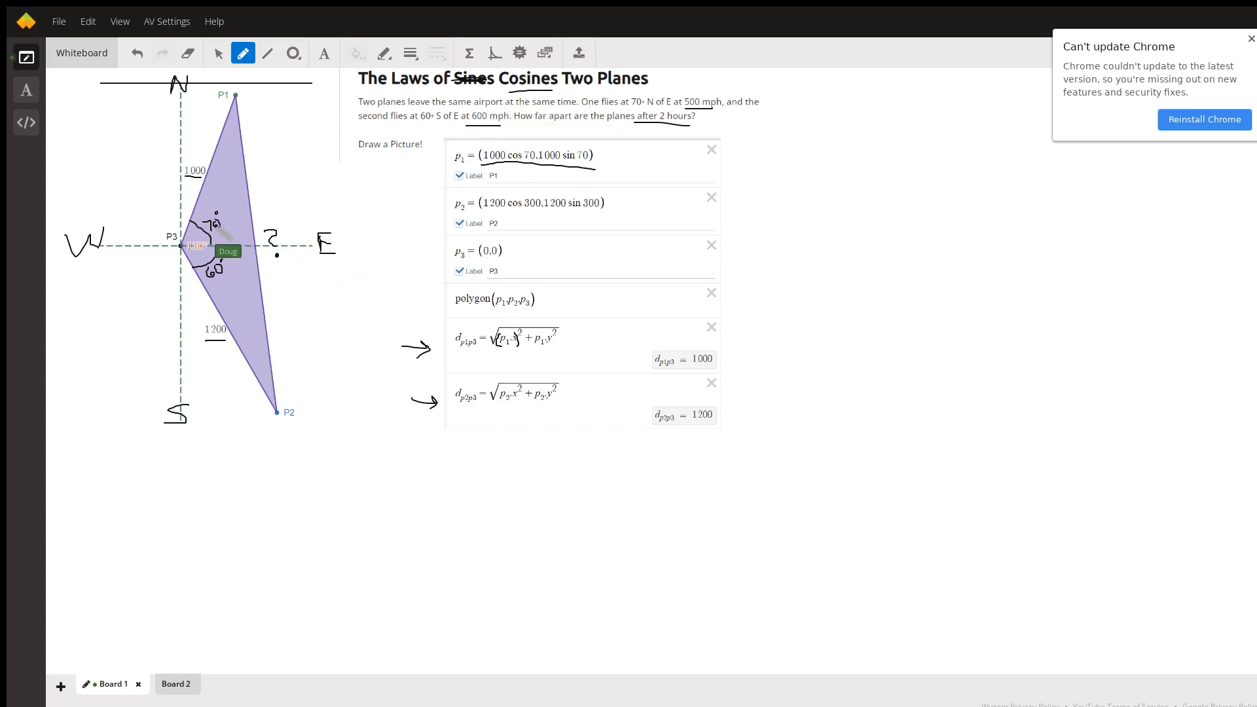
mouse_move(254, 389)
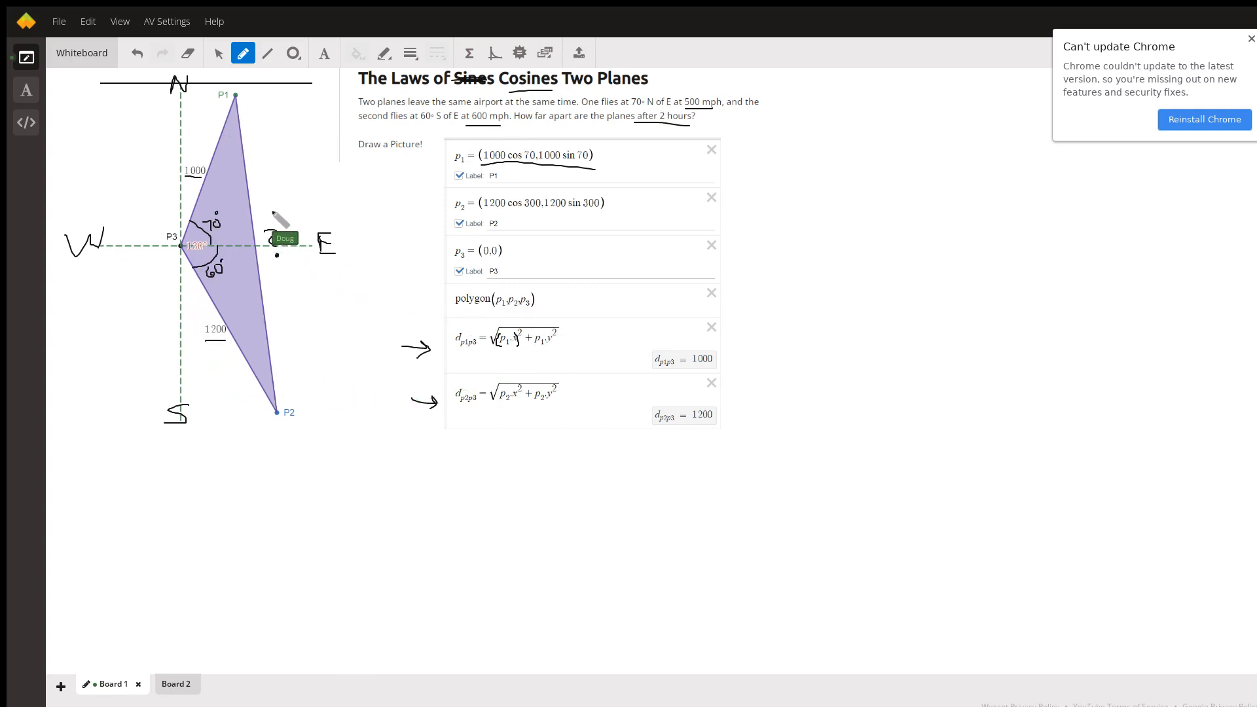
mouse_move(272, 220)
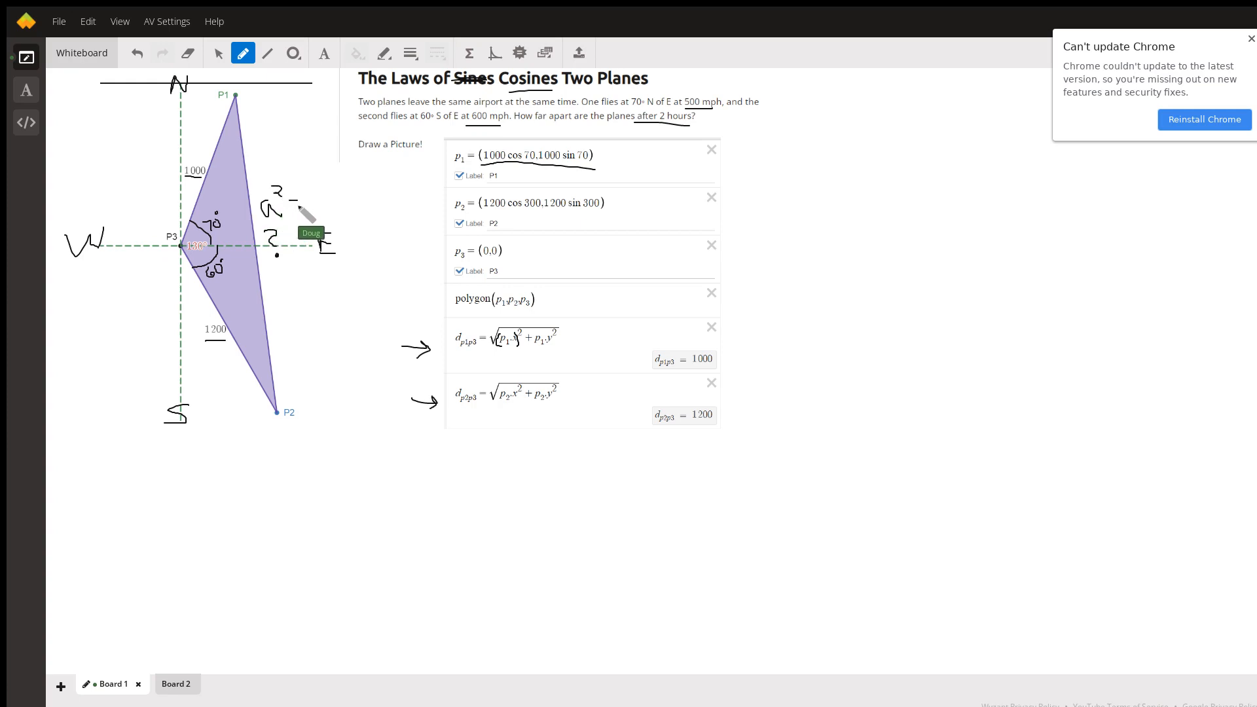
mouse_move(473, 201)
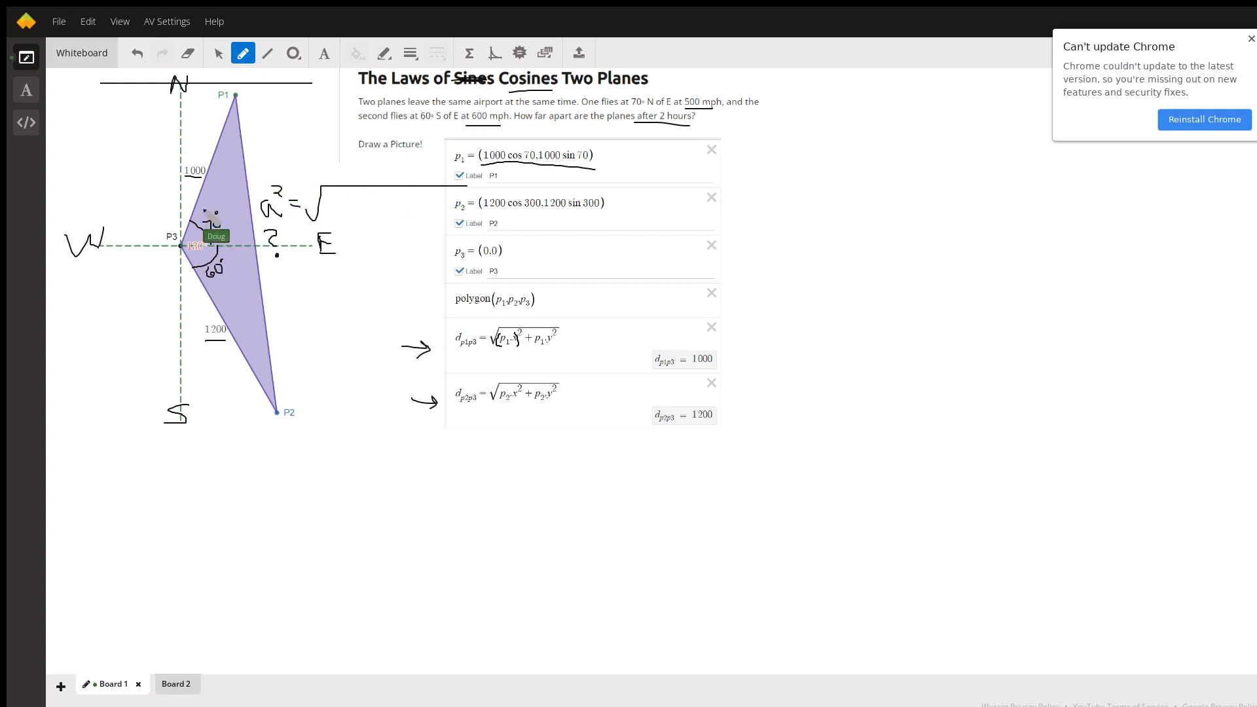
mouse_move(275, 417)
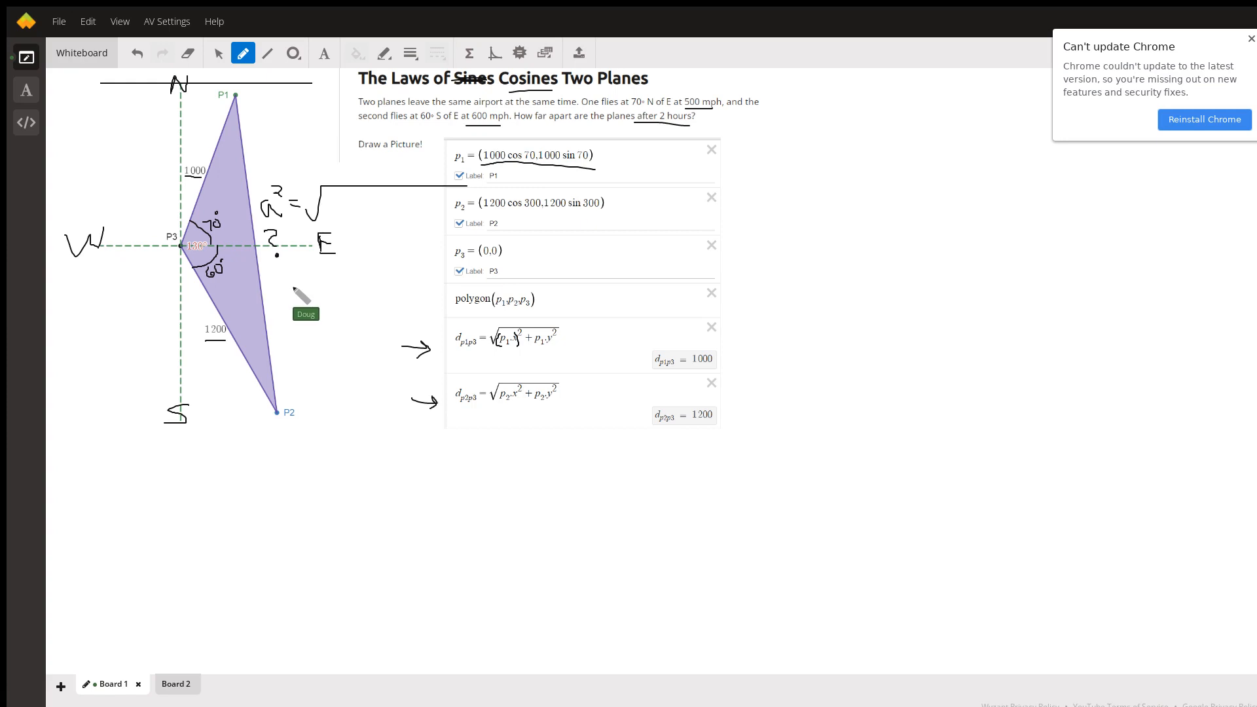
mouse_move(303, 337)
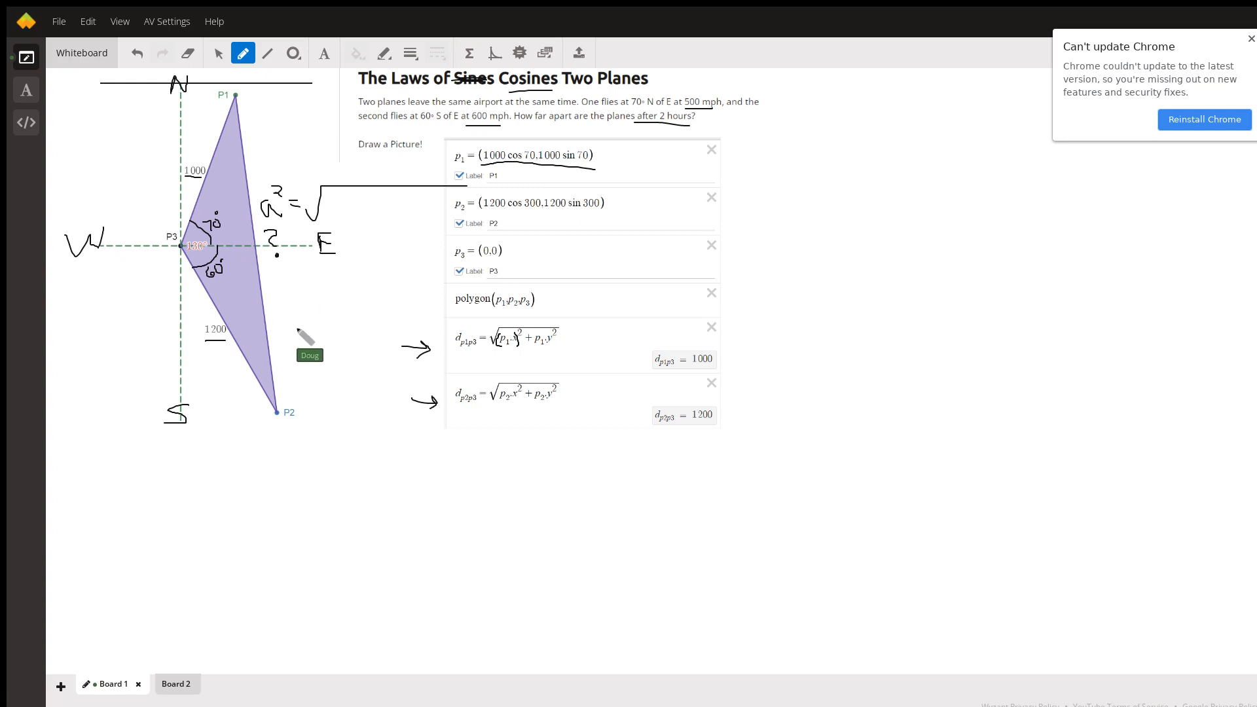
mouse_move(231, 335)
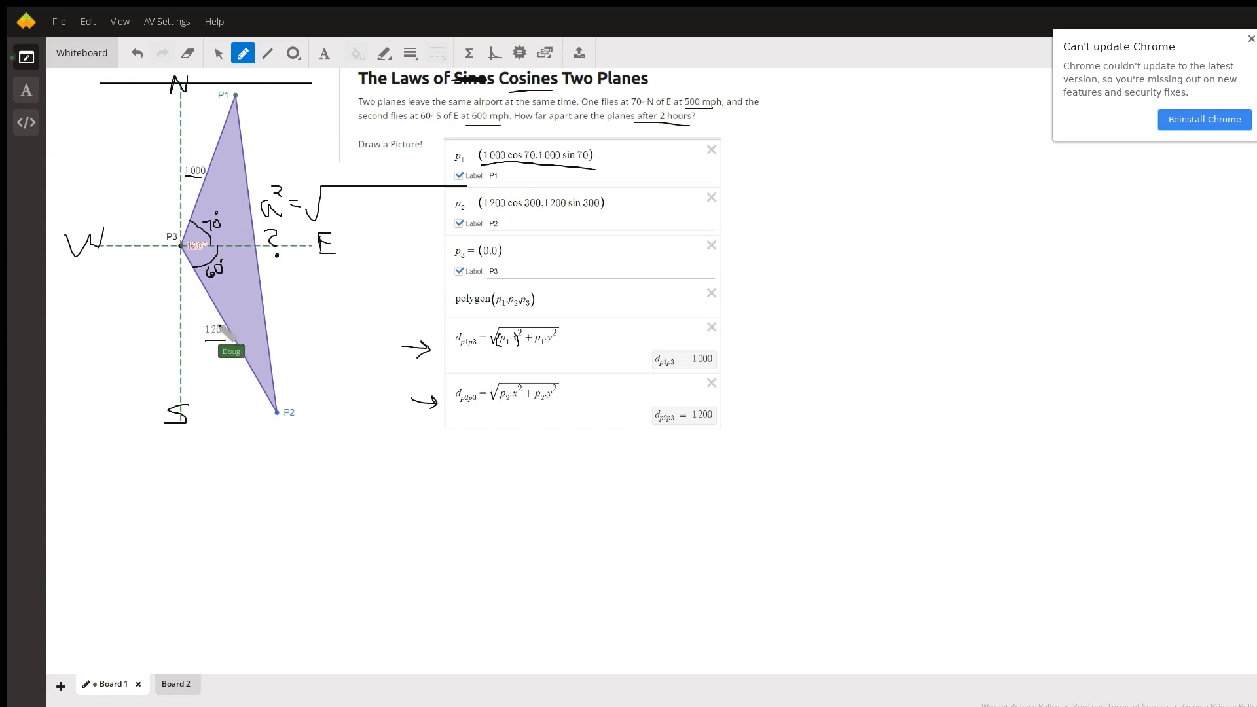
mouse_move(256, 444)
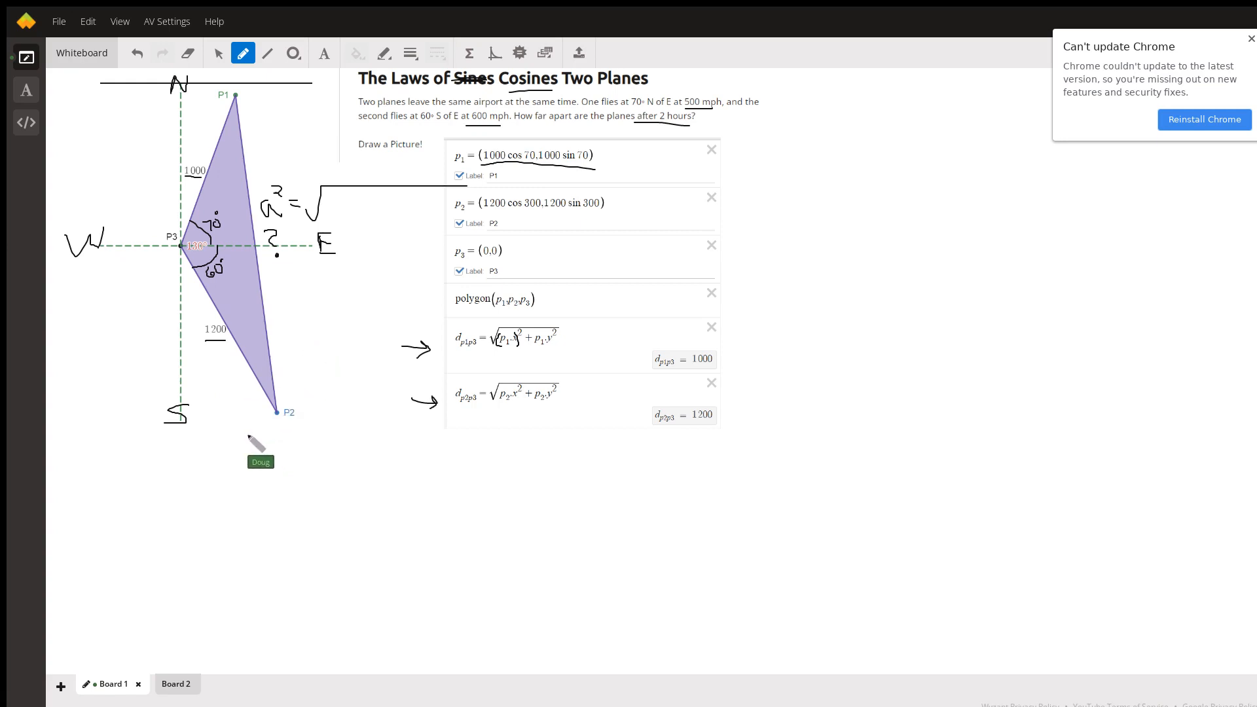
Switch to Board 2 with the law-of-cosines distance formula beside the plotted triangle
click(176, 683)
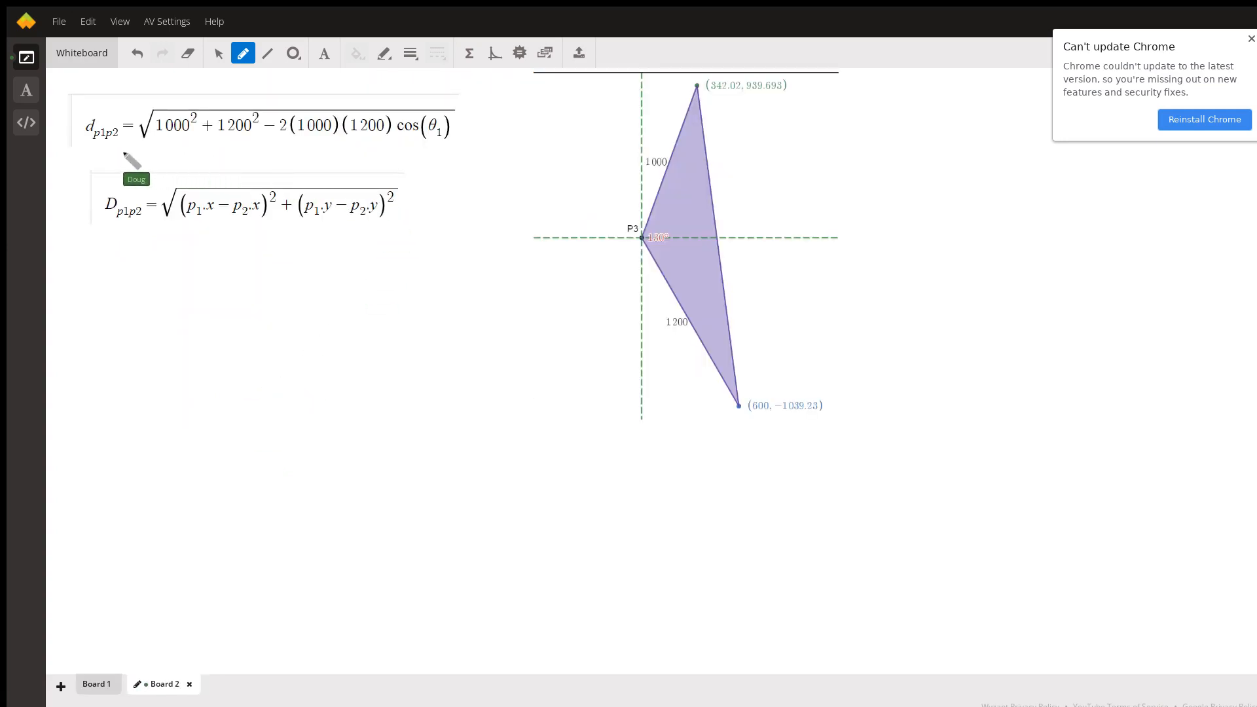
mouse_move(438, 160)
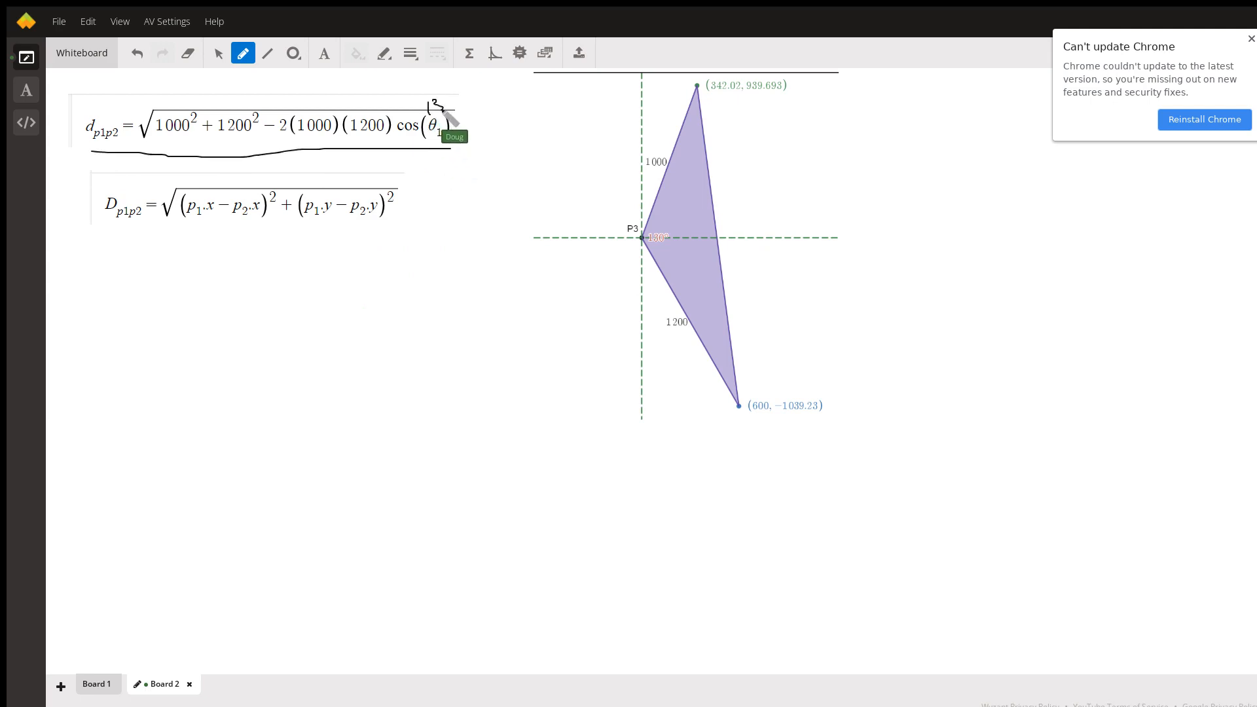
mouse_move(449, 105)
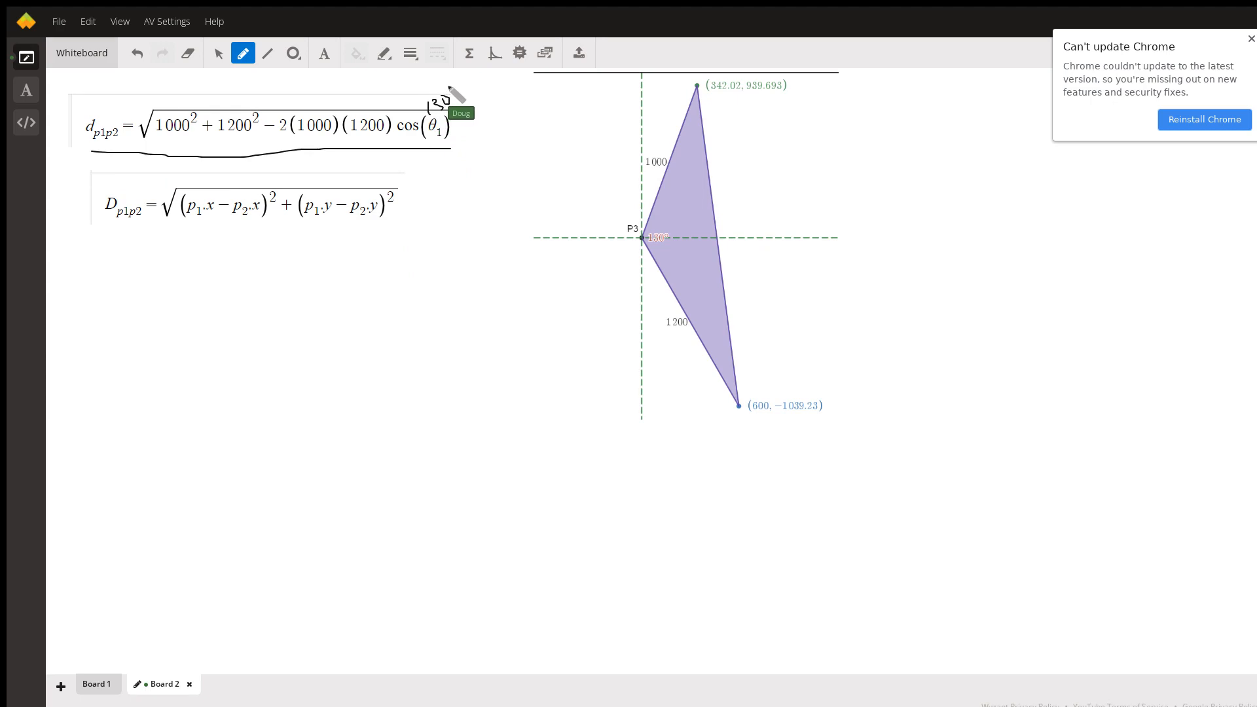
mouse_move(169, 237)
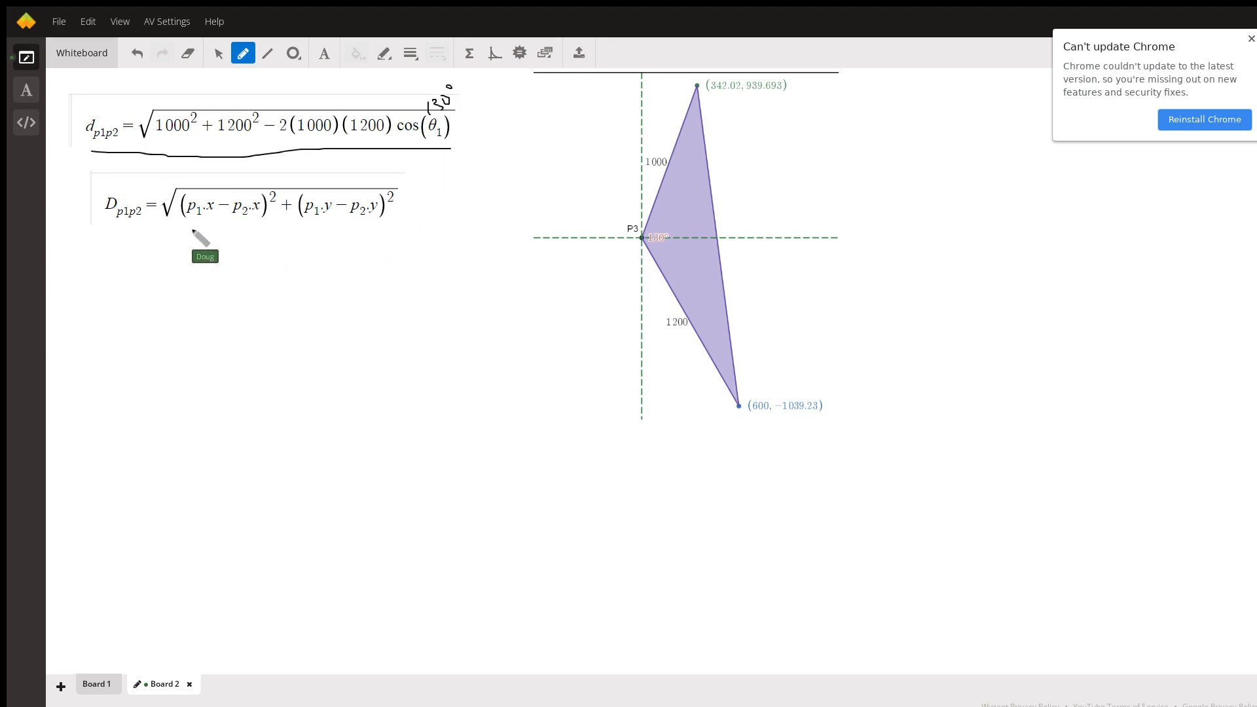
mouse_move(766, 105)
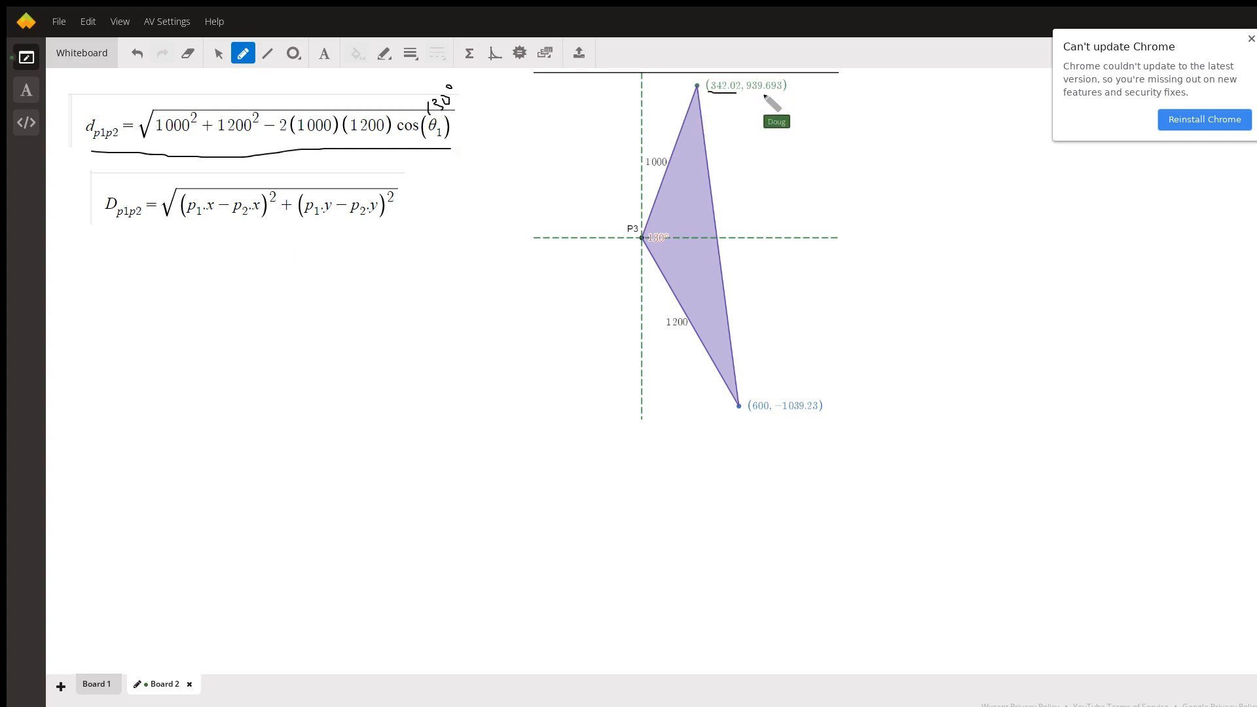
mouse_move(789, 430)
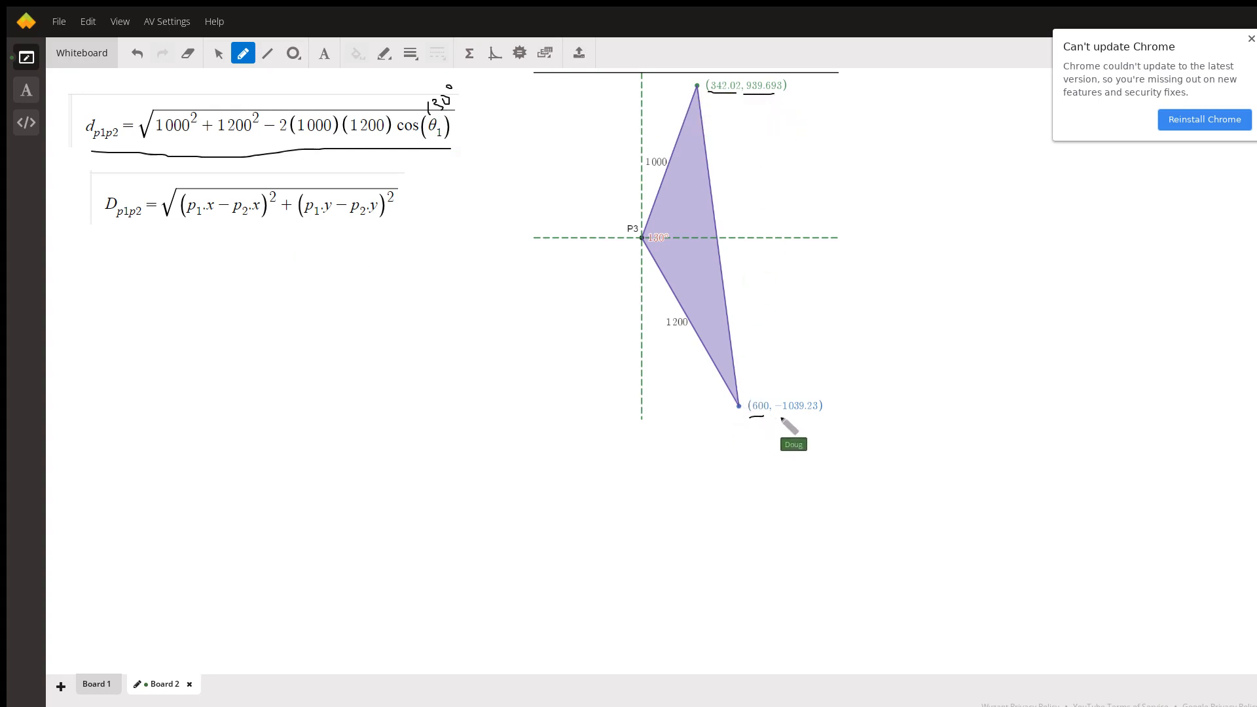
mouse_move(754, 381)
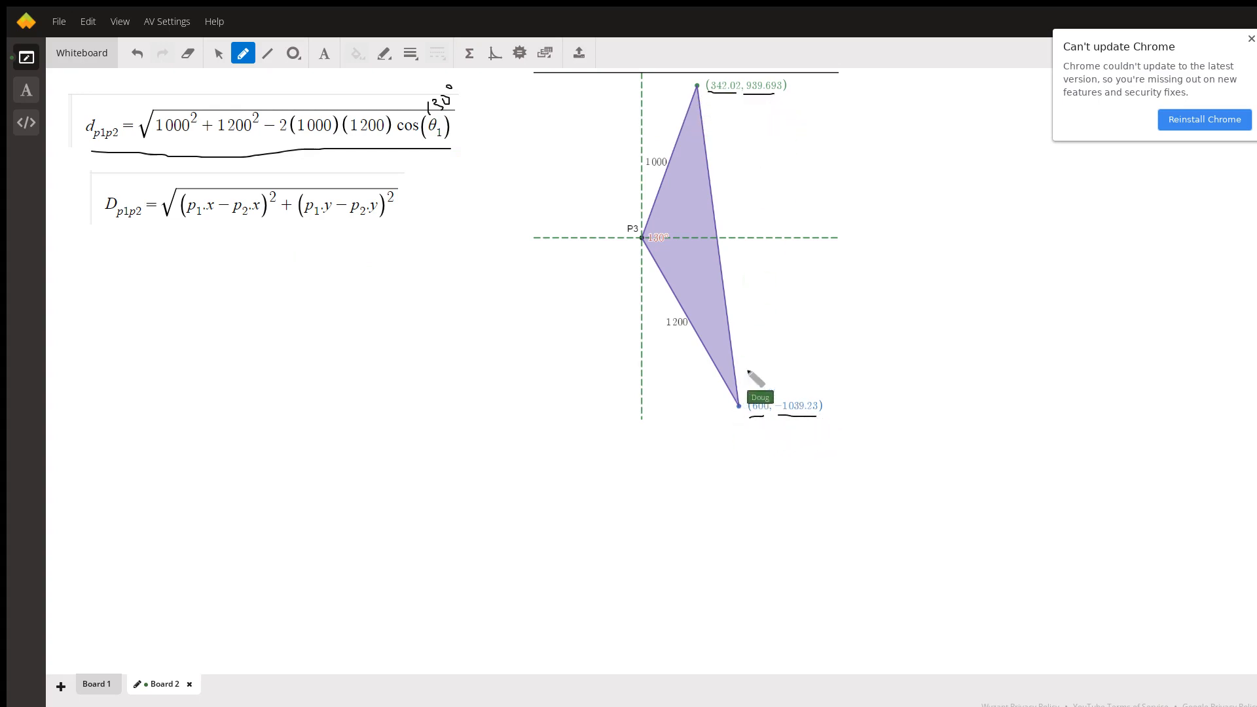
mouse_move(200, 249)
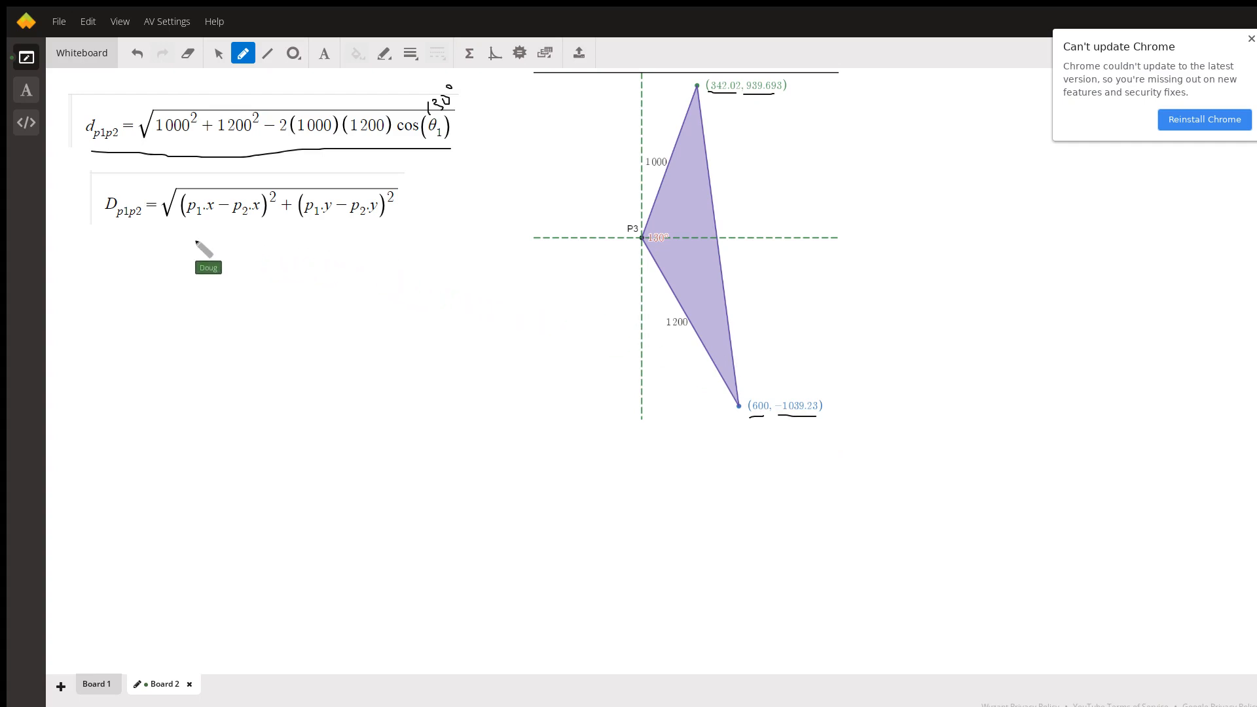
mouse_move(419, 201)
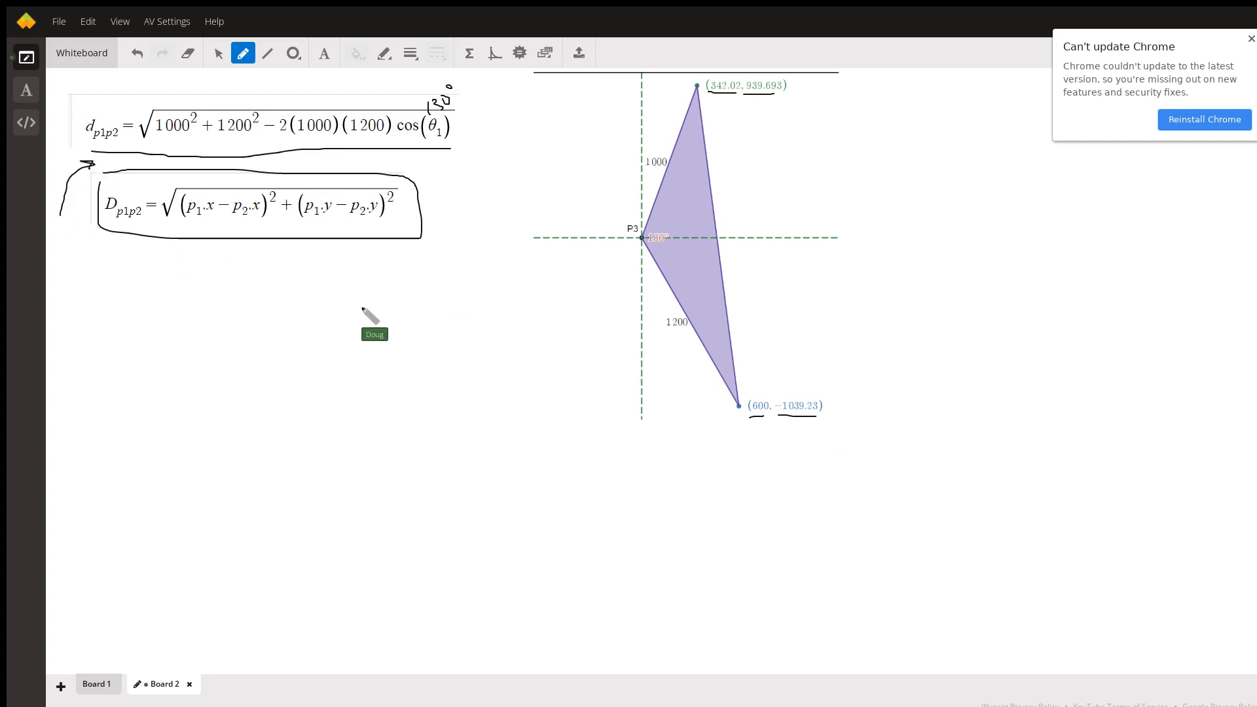
mouse_move(481, 143)
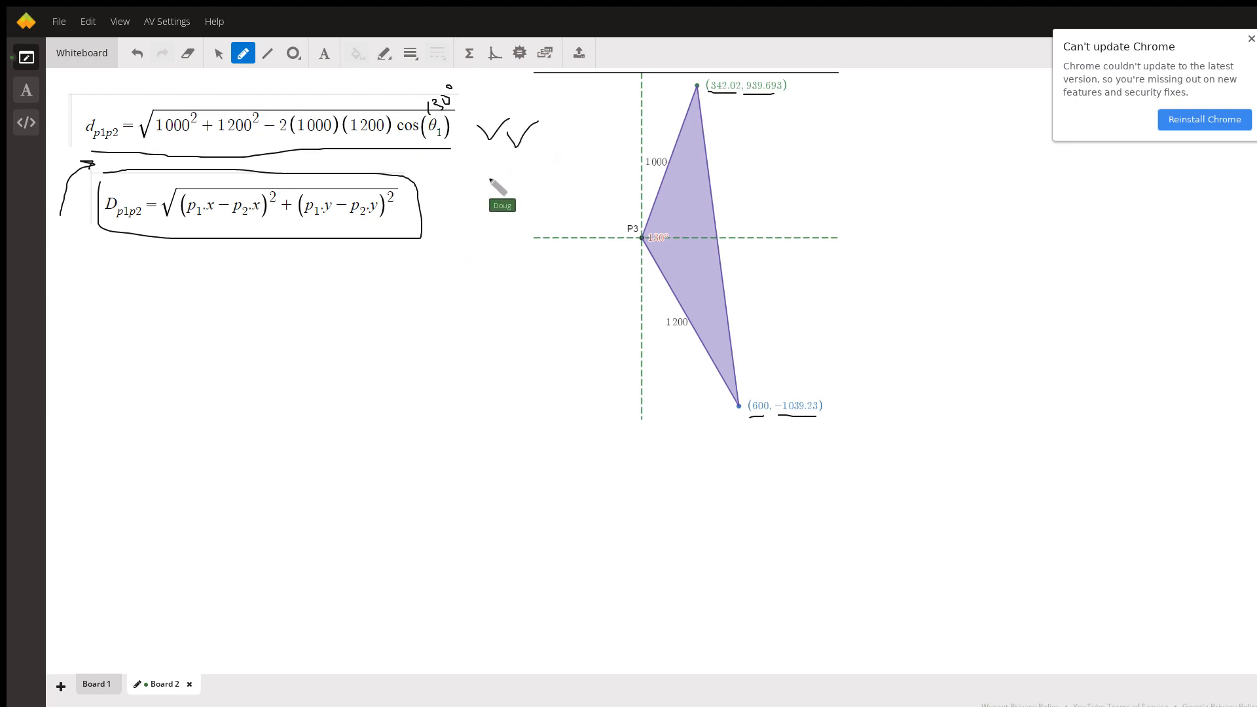
mouse_move(469, 276)
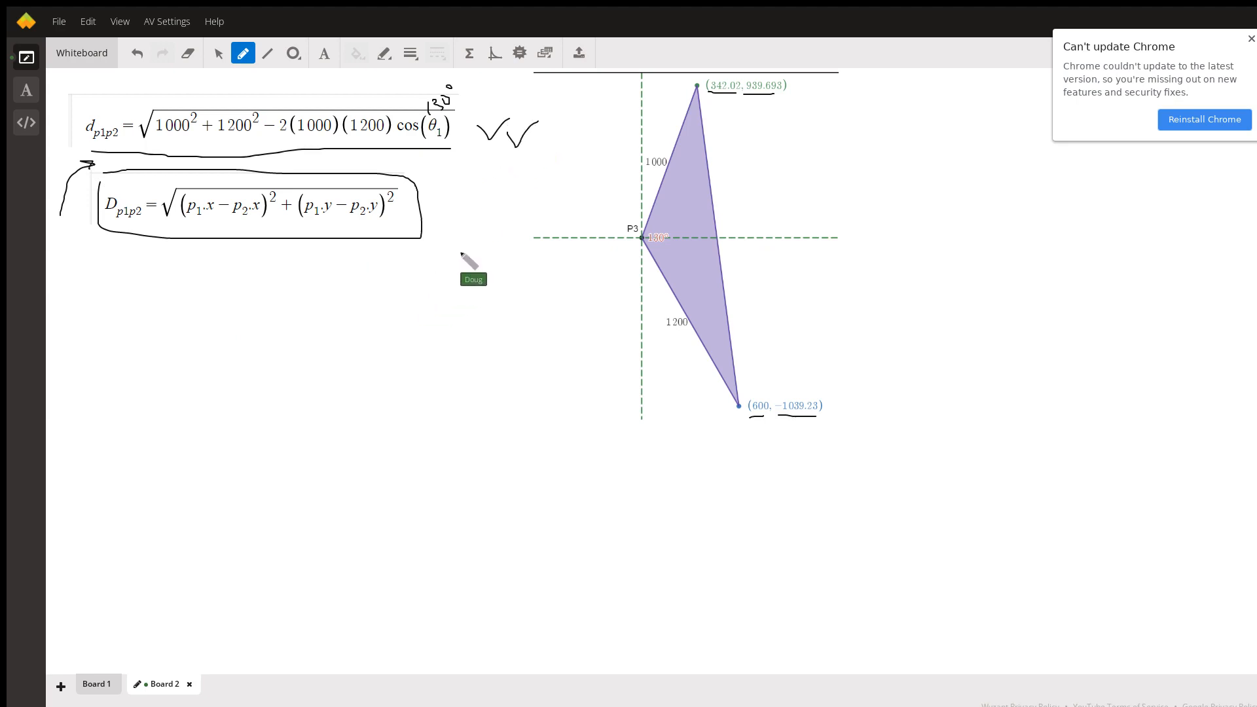
mouse_move(742, 237)
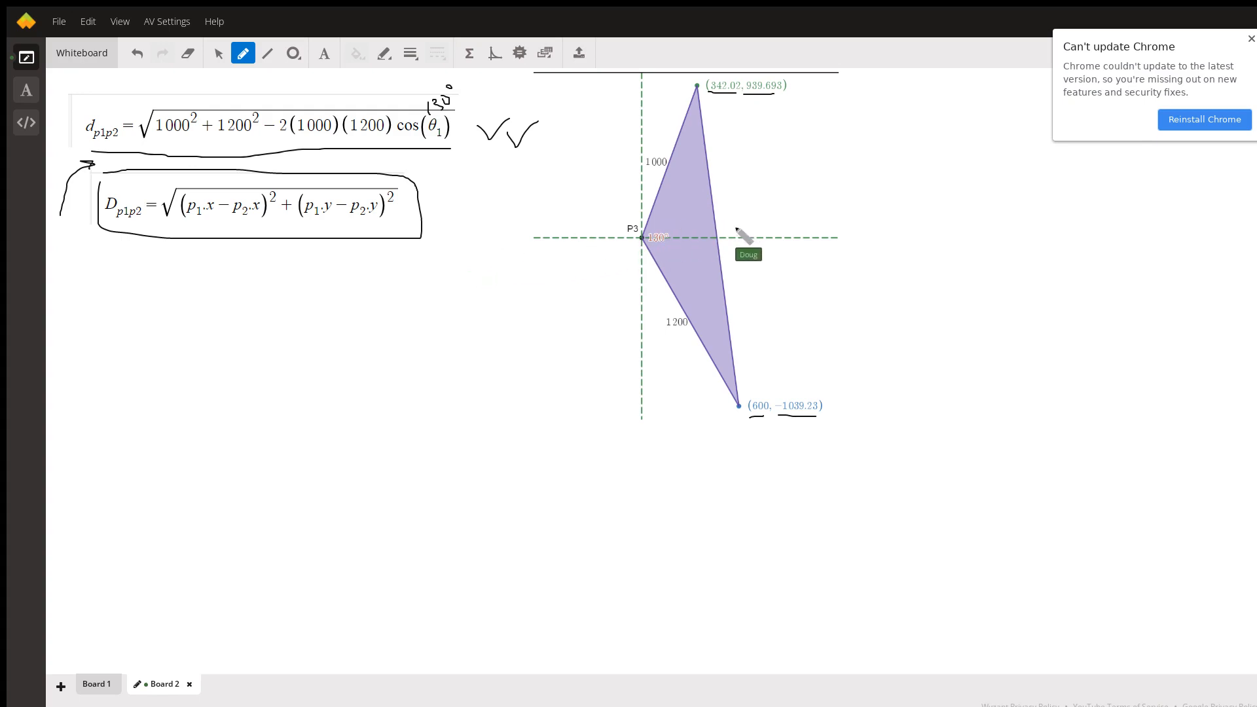
mouse_move(661, 184)
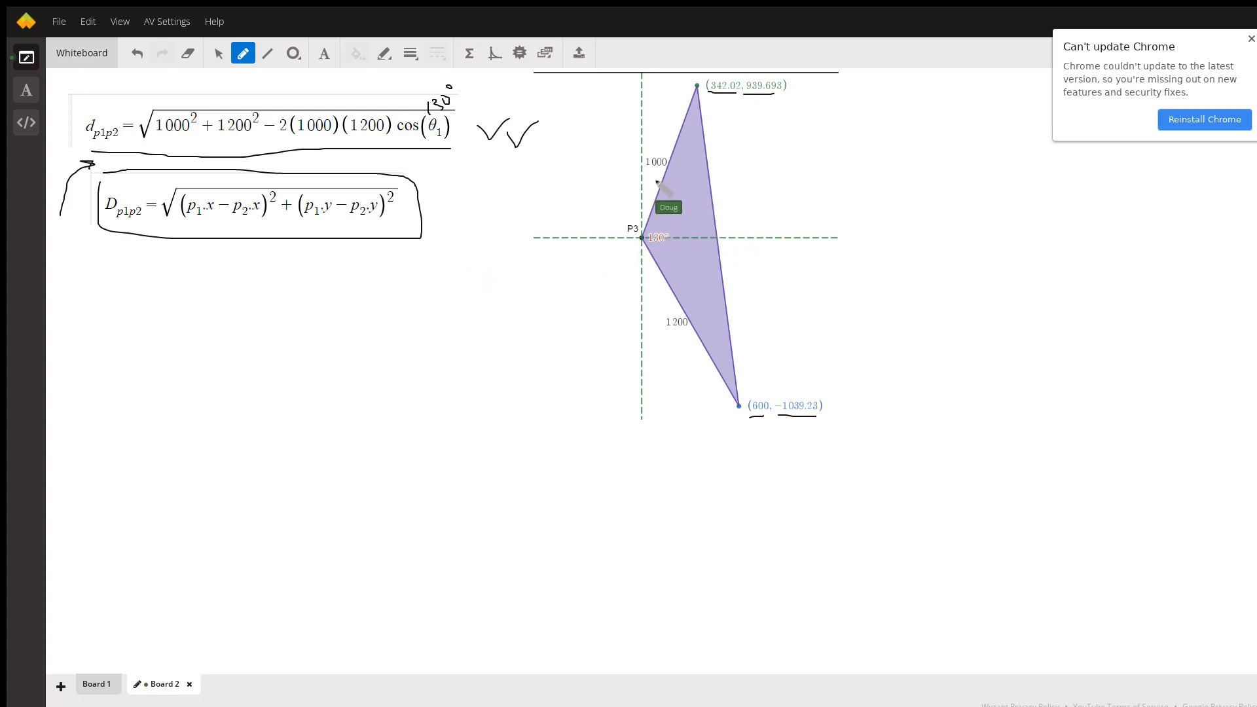
mouse_move(655, 113)
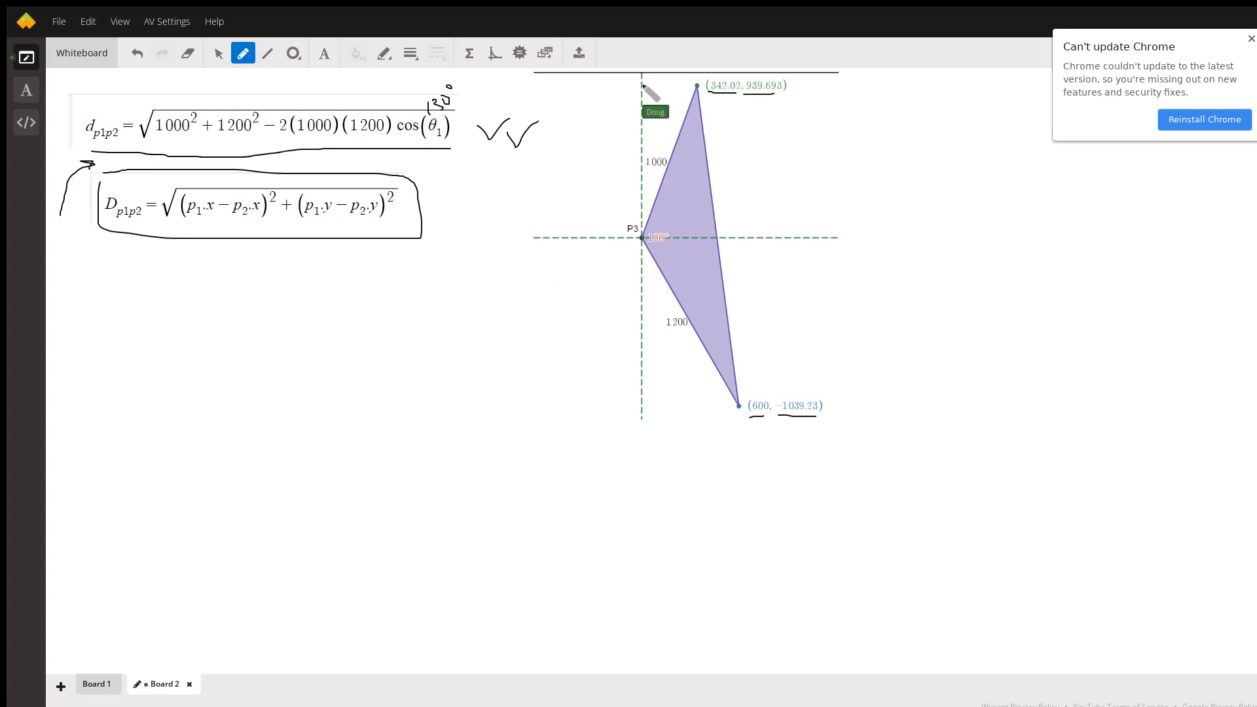